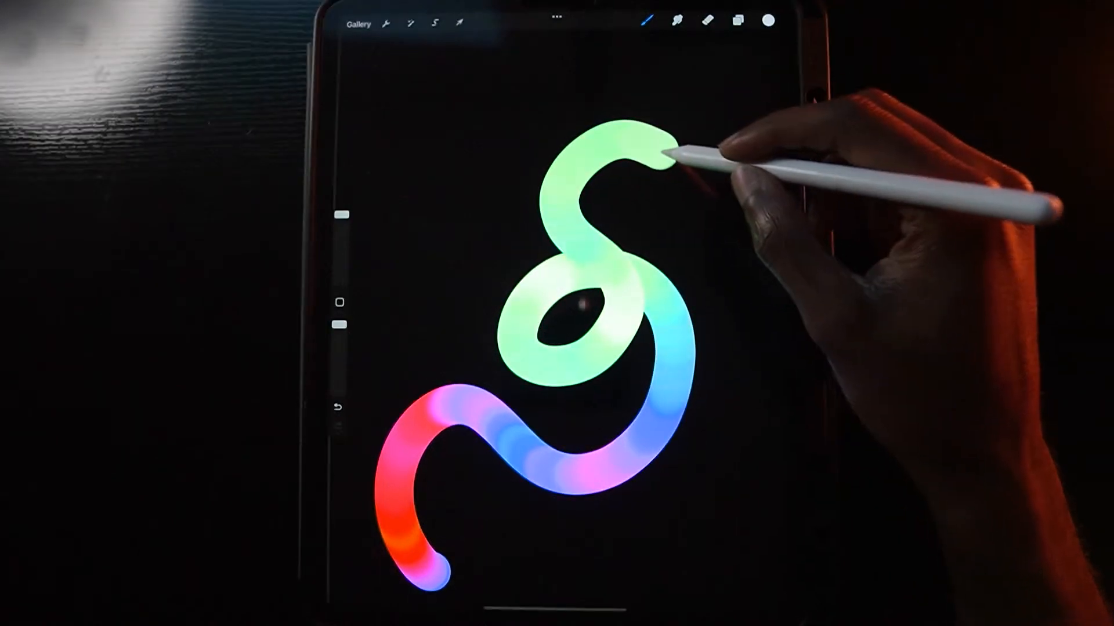
Step: Draw looping gradient test scribbles across the black canvas shifting through red, pink, blue, green and orange
{"action": "left_click_drag", "start_coordinate": [660, 156], "coordinate": [703, 483]}
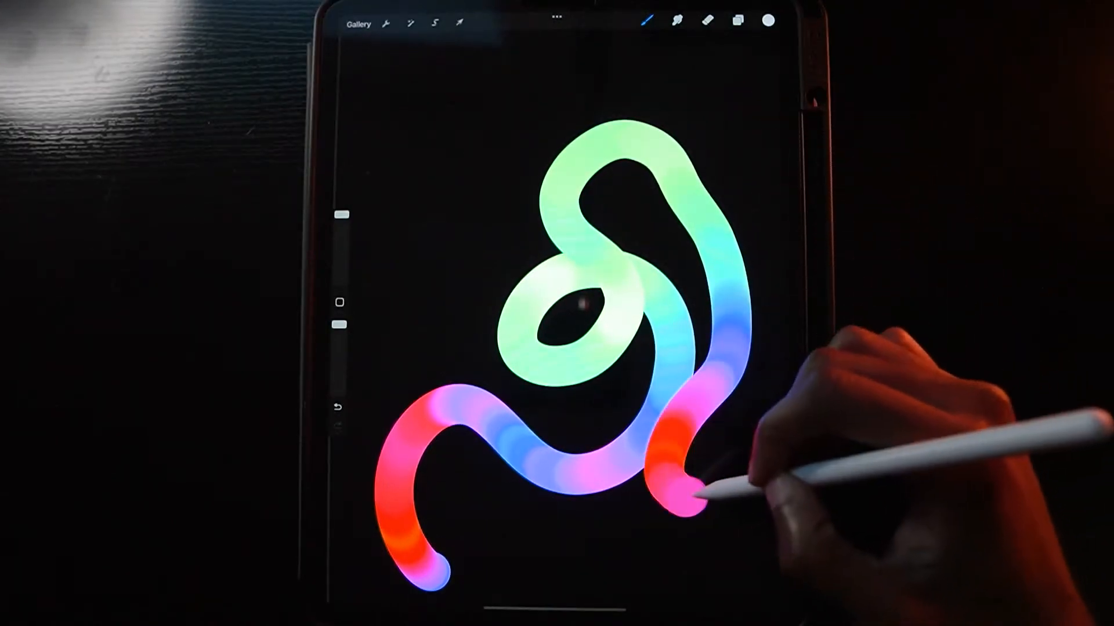
{"action": "left_click_drag", "start_coordinate": [696, 489], "coordinate": [618, 426]}
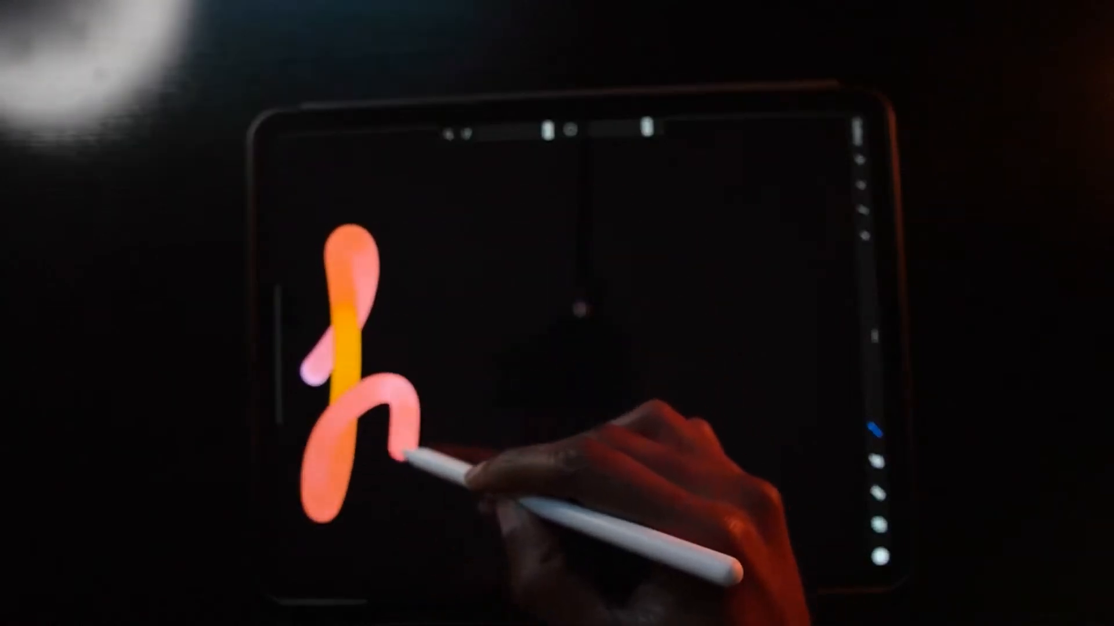
{"action": "left_click_drag", "start_coordinate": [398, 462], "coordinate": [781, 398]}
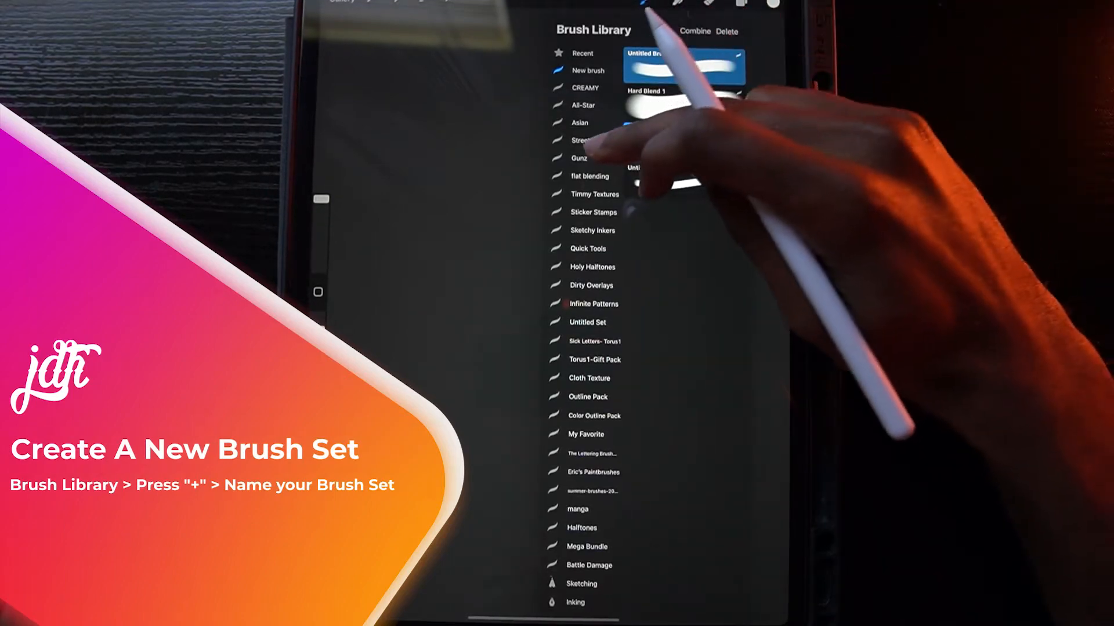
Step: Add a new brush set to the Brush Library to hold the custom gradient brush
{"action": "left_click", "coordinate": [584, 52]}
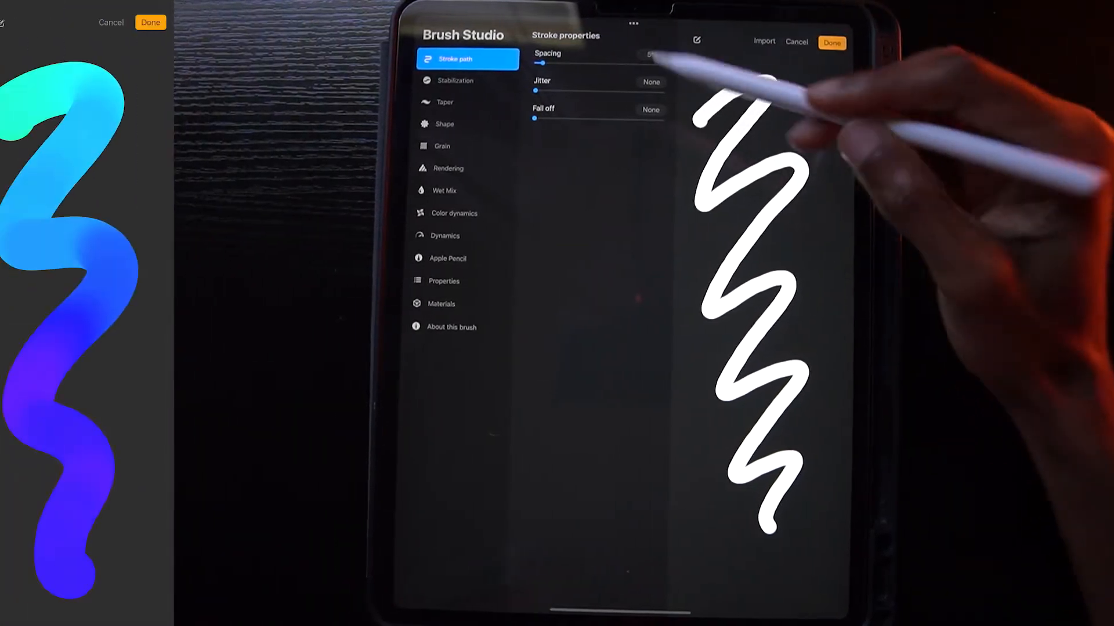
Step: In Stabilization, set the StreamLine amount to about 98% for smoother strokes
{"action": "left_click", "coordinate": [455, 80]}
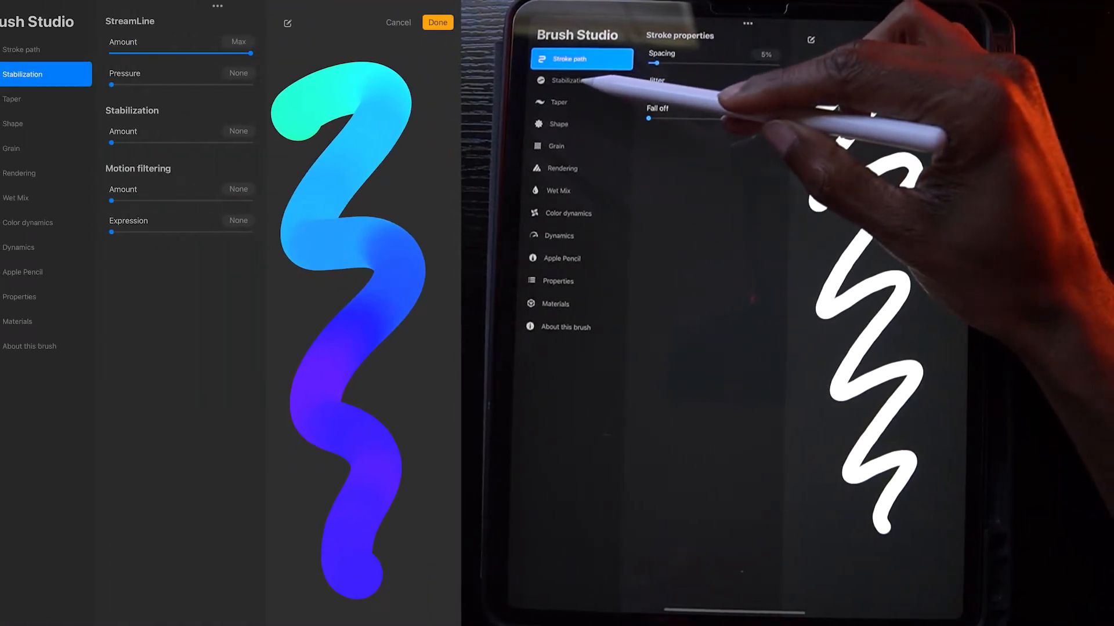
{"action": "left_click", "coordinate": [580, 80]}
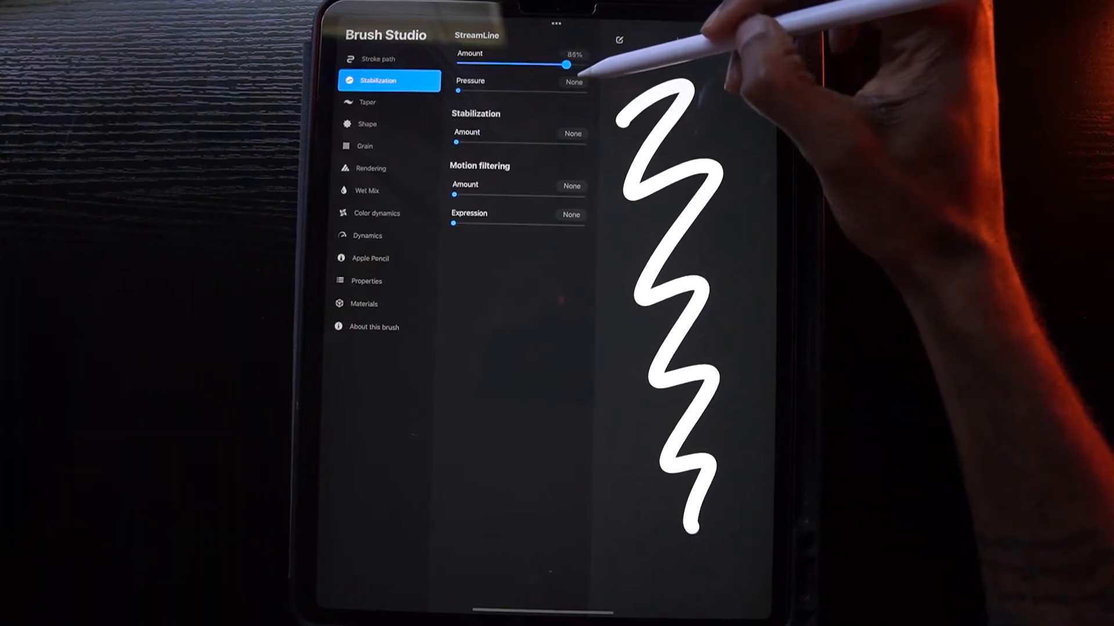
{"action": "left_click_drag", "start_coordinate": [567, 64], "coordinate": [506, 63]}
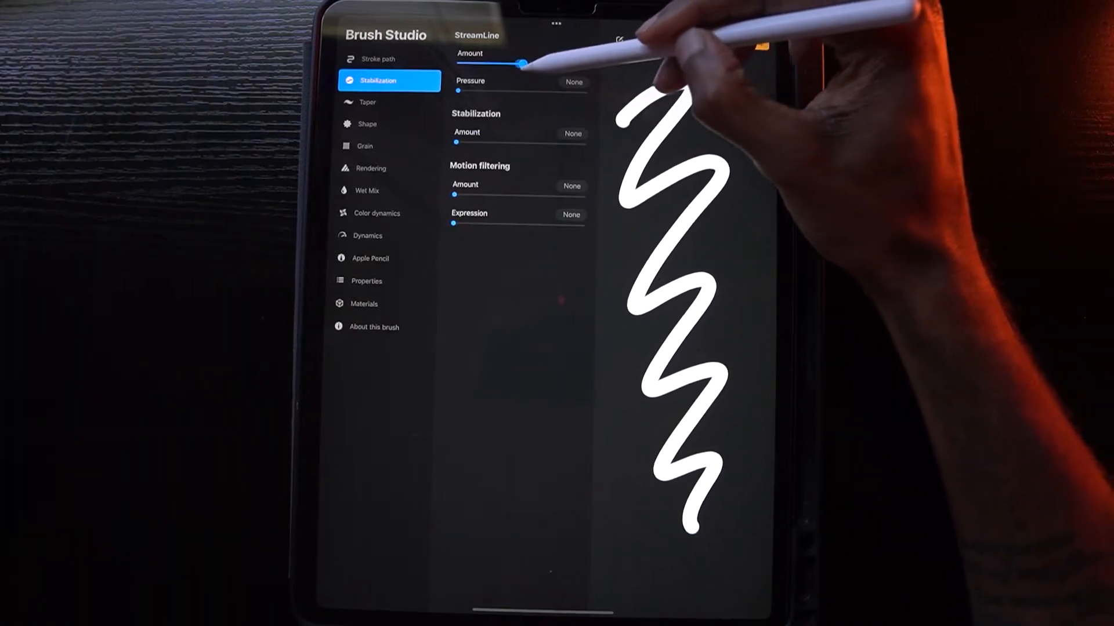
{"action": "left_click_drag", "start_coordinate": [522, 62], "coordinate": [586, 63]}
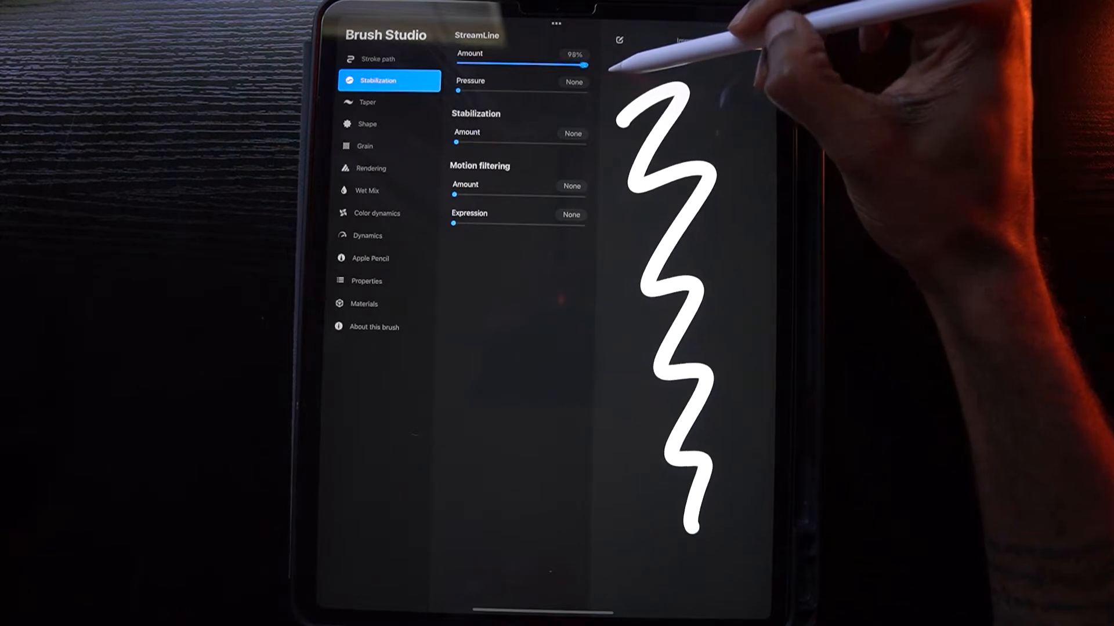
{"action": "left_click_drag", "start_coordinate": [582, 65], "coordinate": [589, 65]}
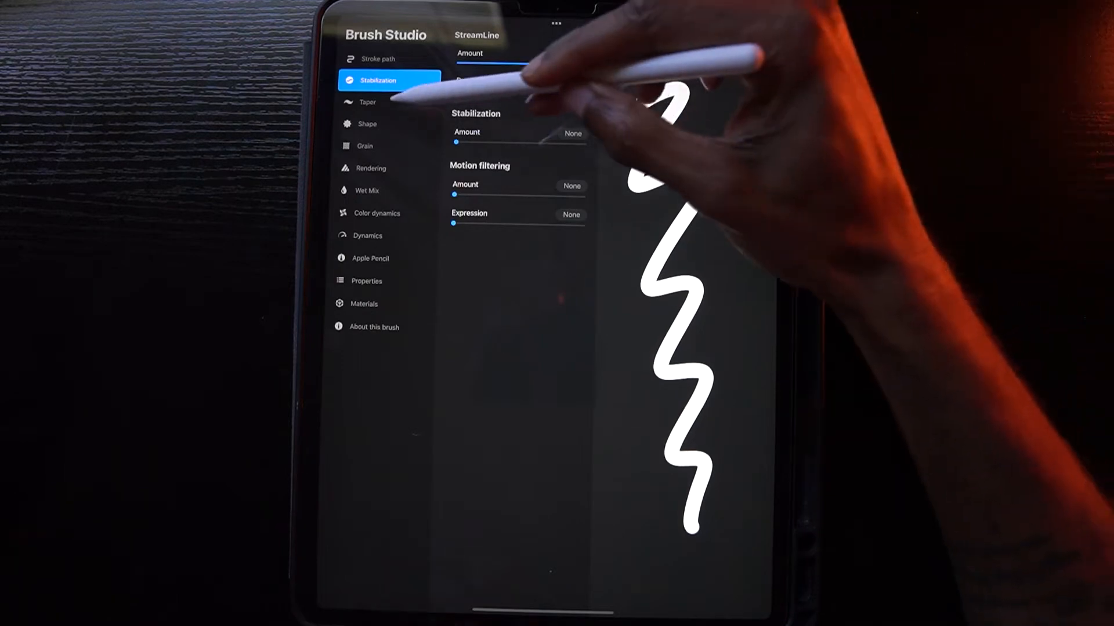
Step: In Taper, drop pressure taper Pressure to 1% and switch off tip animation
{"action": "left_click", "coordinate": [389, 102]}
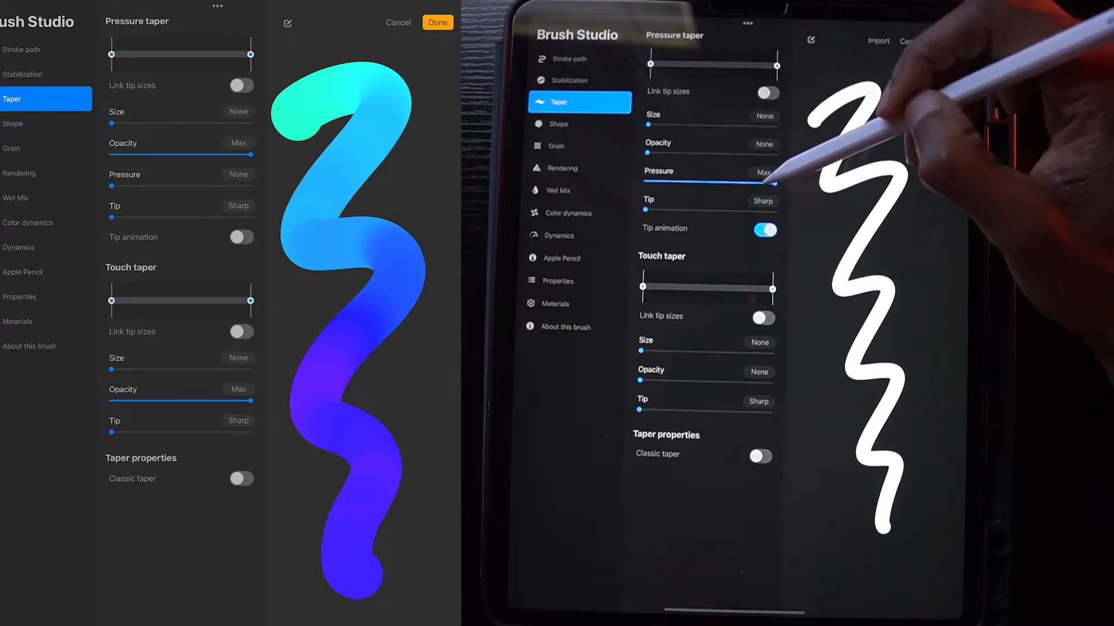
{"action": "left_click_drag", "start_coordinate": [753, 181], "coordinate": [660, 181]}
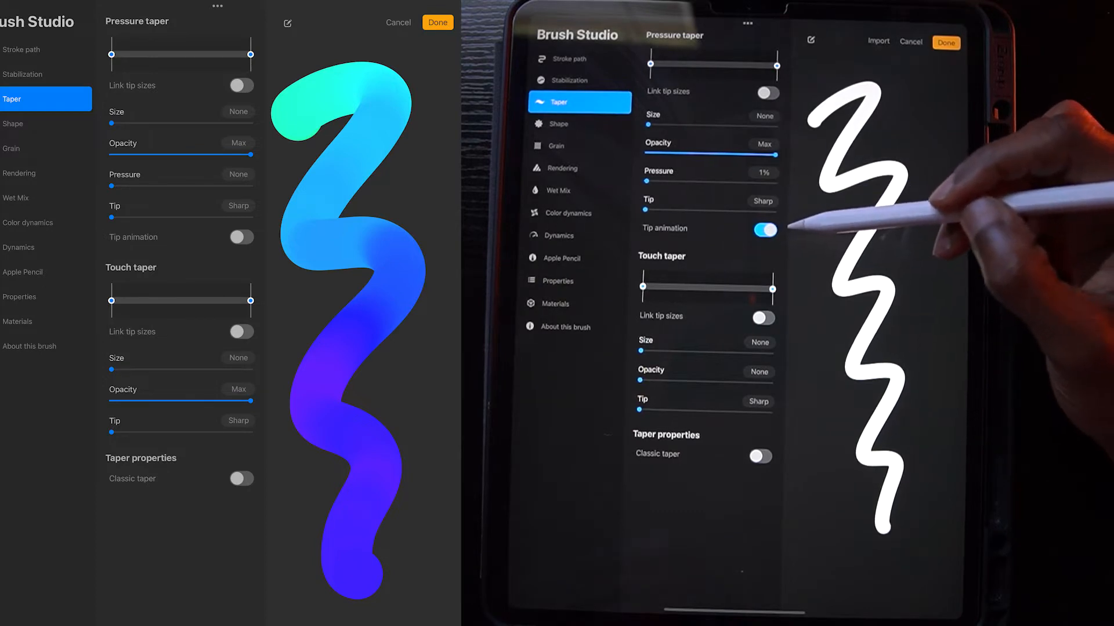
{"action": "left_click", "coordinate": [765, 229]}
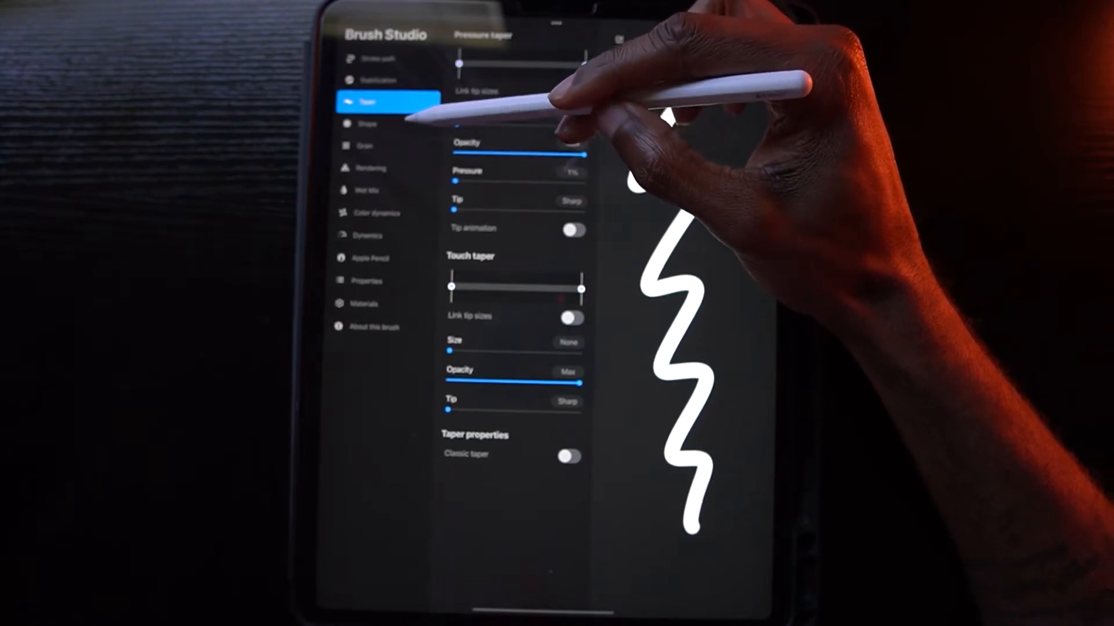
Step: Review the round Shape source, then move on to the Grain settings
{"action": "left_click", "coordinate": [376, 125]}
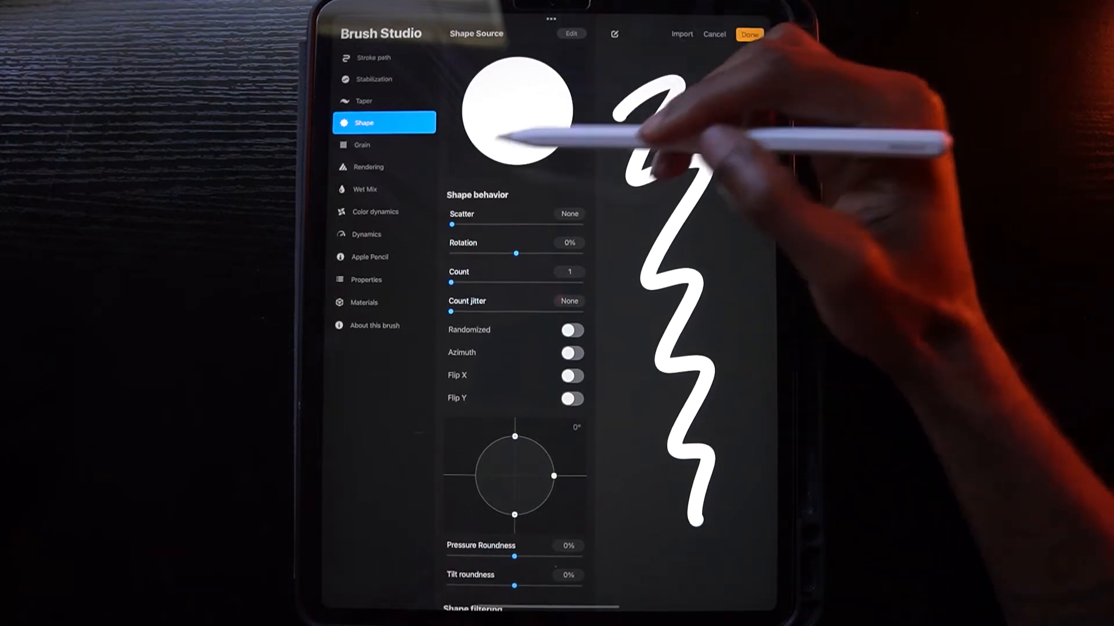
{"action": "left_click", "coordinate": [384, 145]}
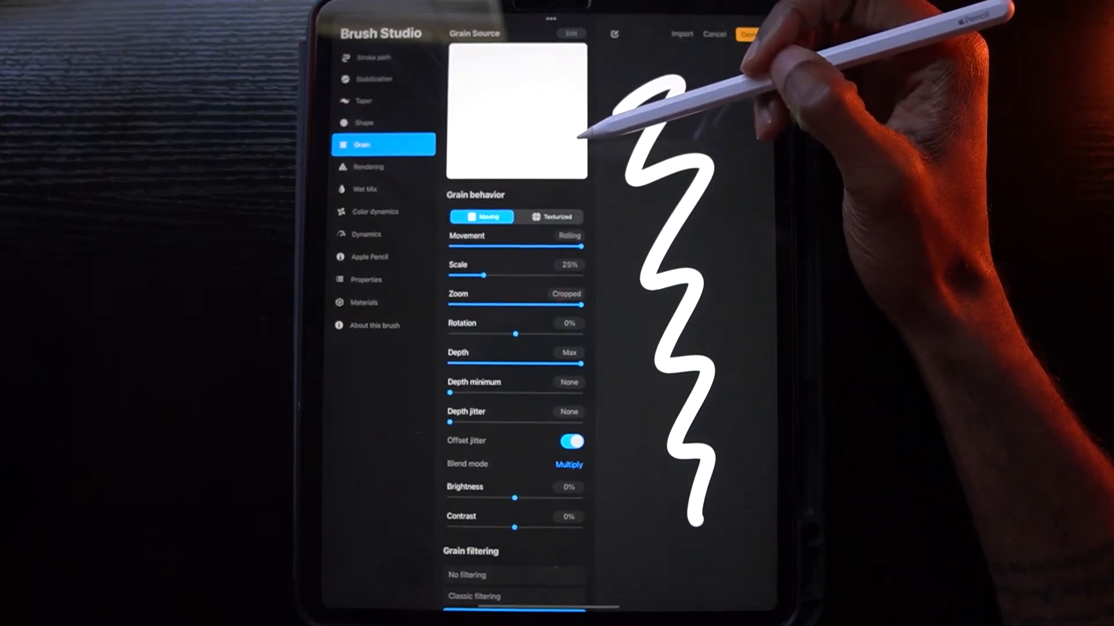
Step: Bring up Rendering to choose Intense Blending with Flow at maximum
{"action": "left_click", "coordinate": [367, 166]}
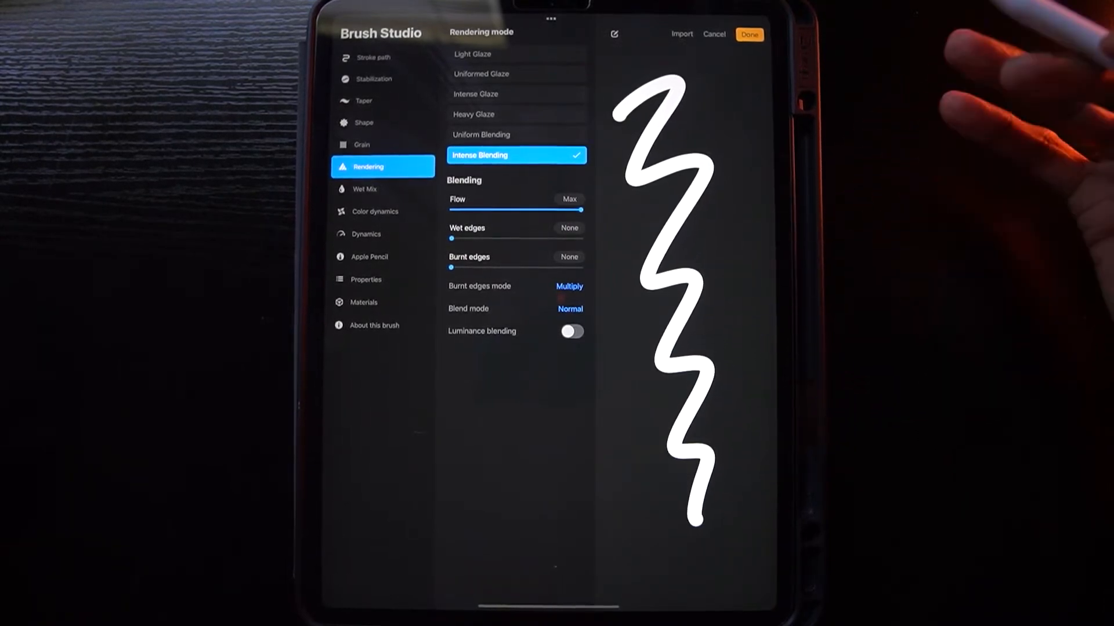
{"action": "mouse_move", "coordinate": [703, 147]}
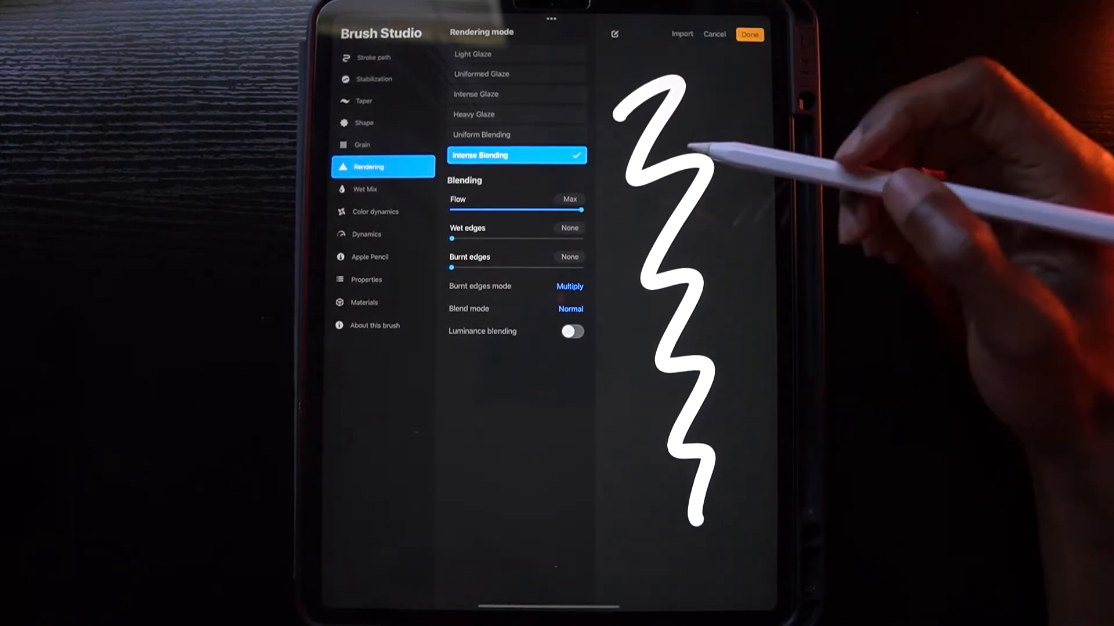
Step: Review Wet Mix and continue to the Apple Pencil pressure and tilt settings
{"action": "left_click", "coordinate": [365, 190]}
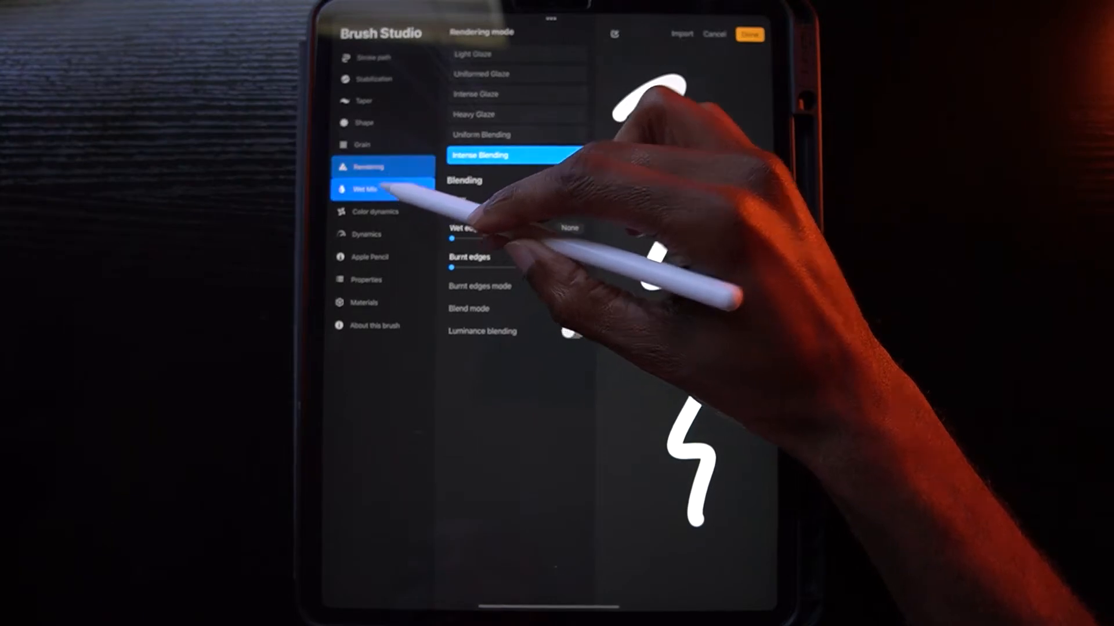
{"action": "left_click", "coordinate": [373, 190]}
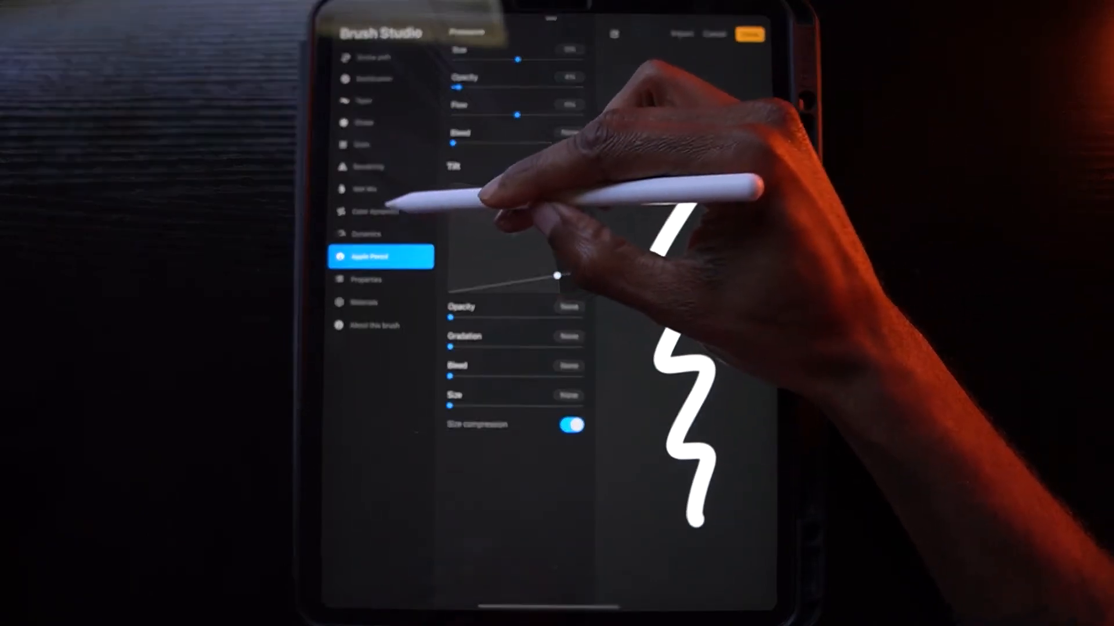
Step: Bring up Color dynamics to push stroke colour jitter Hue to maximum
{"action": "left_click", "coordinate": [380, 211]}
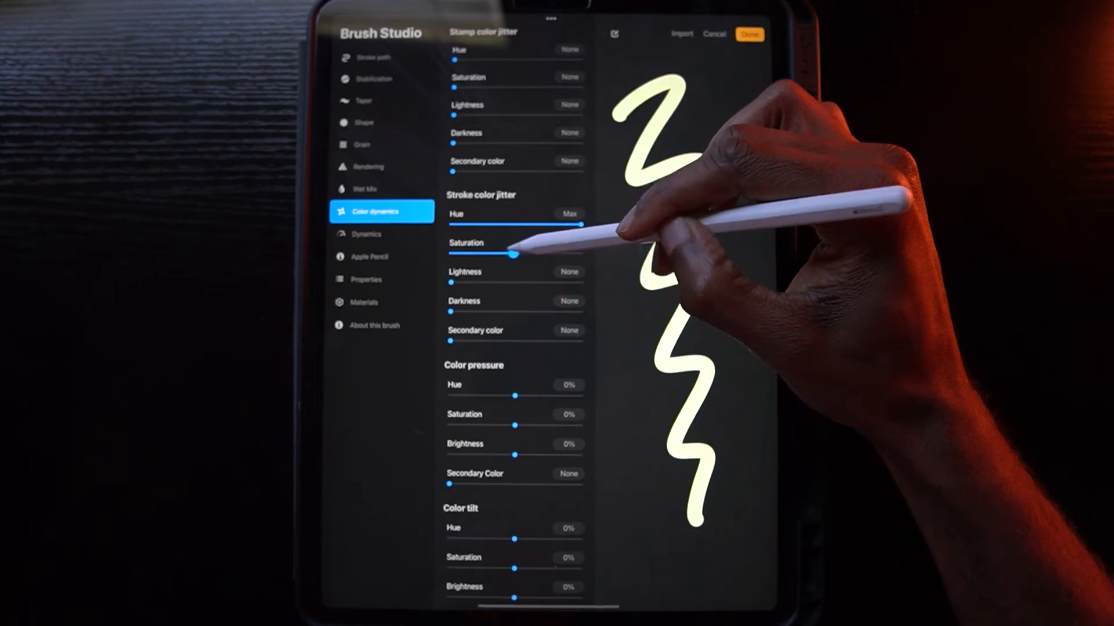
Step: Raise stroke colour jitter Saturation and Hue to maximum
{"action": "left_click_drag", "start_coordinate": [511, 254], "coordinate": [581, 254]}
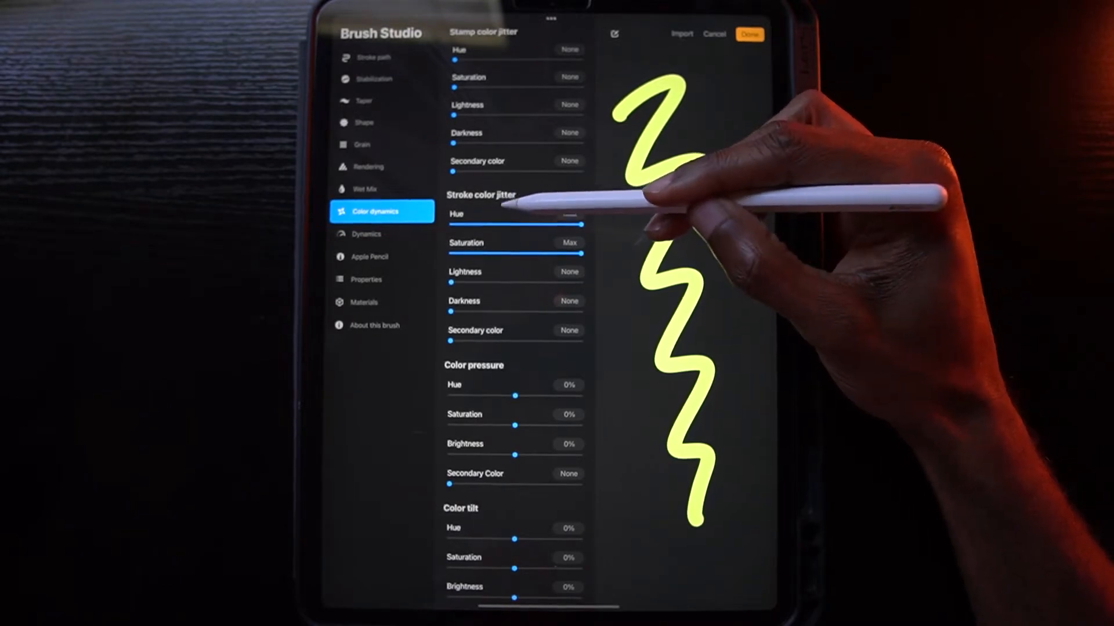
{"action": "left_click_drag", "start_coordinate": [449, 229], "coordinate": [581, 229]}
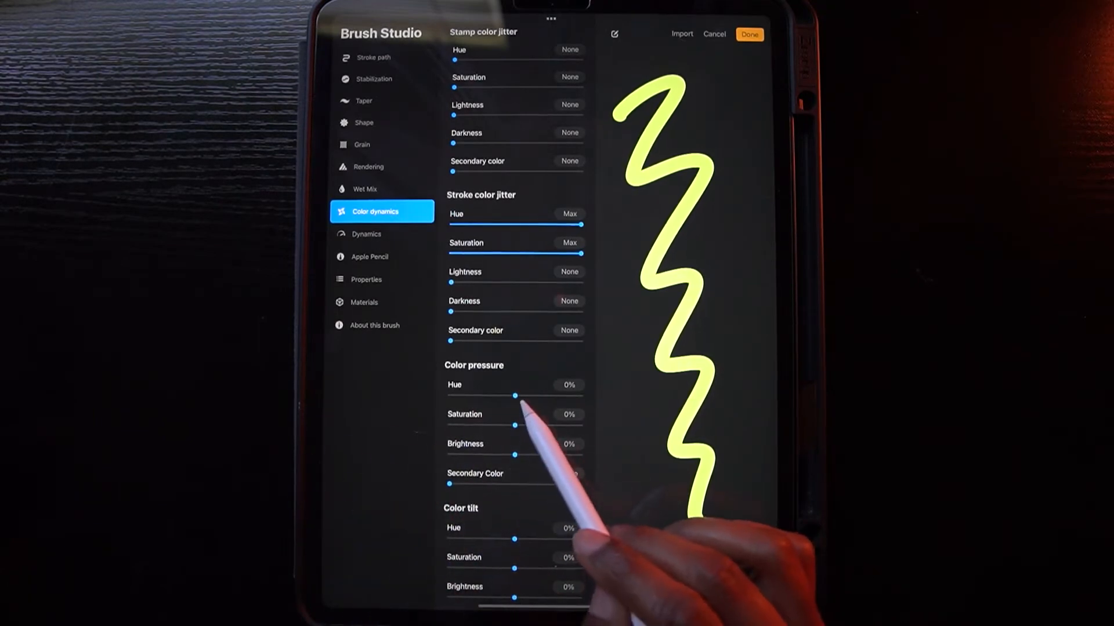
Step: Swing colour pressure Hue between roughly 25% and 76%, watching the zigzag turn cyan, purple and pink
{"action": "left_click_drag", "start_coordinate": [514, 395], "coordinate": [527, 394]}
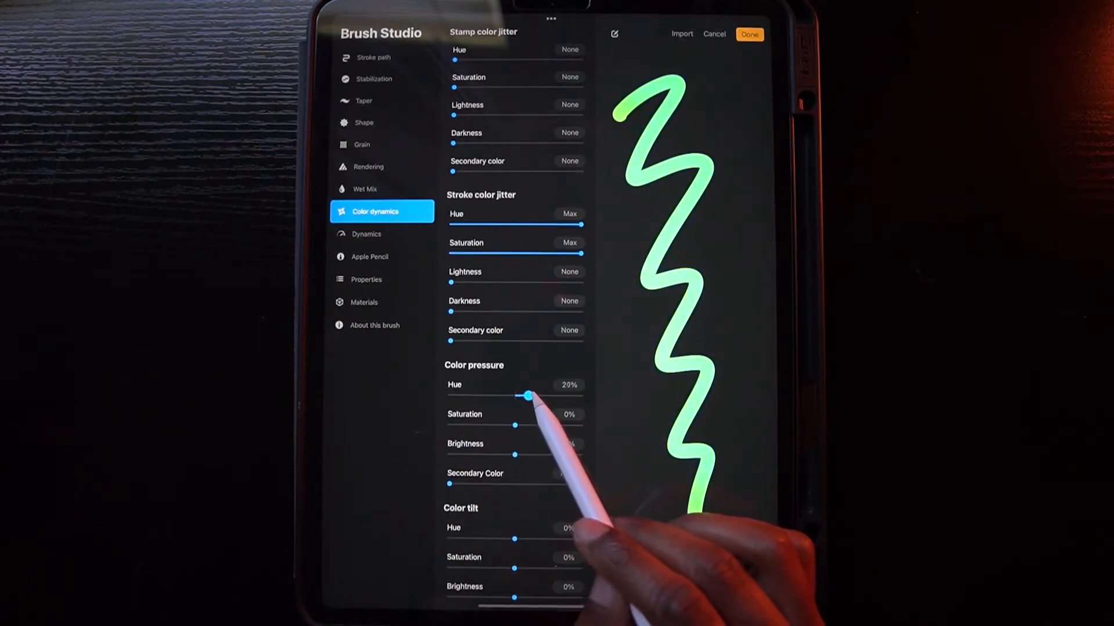
{"action": "left_click_drag", "start_coordinate": [527, 395], "coordinate": [565, 394]}
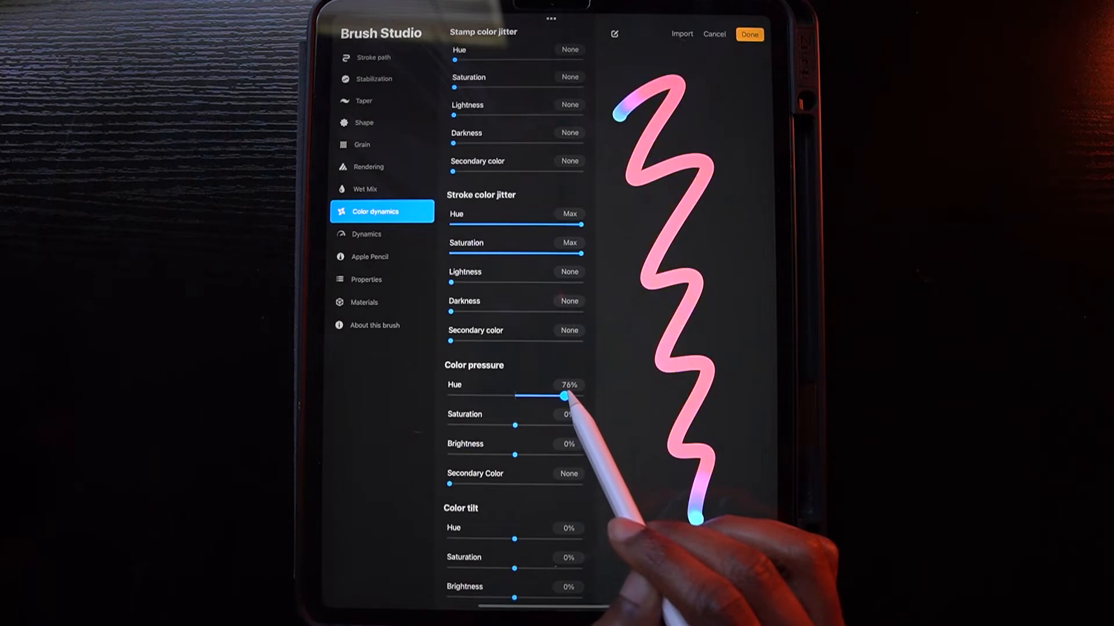
{"action": "left_click_drag", "start_coordinate": [565, 396], "coordinate": [531, 396]}
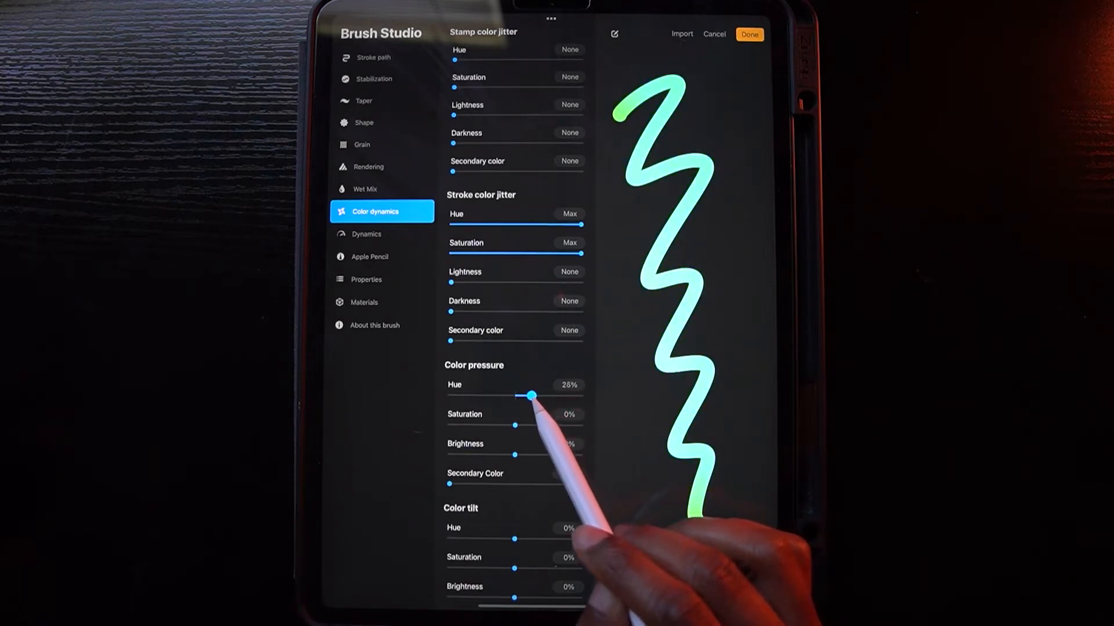
{"action": "left_click_drag", "start_coordinate": [531, 397], "coordinate": [563, 397]}
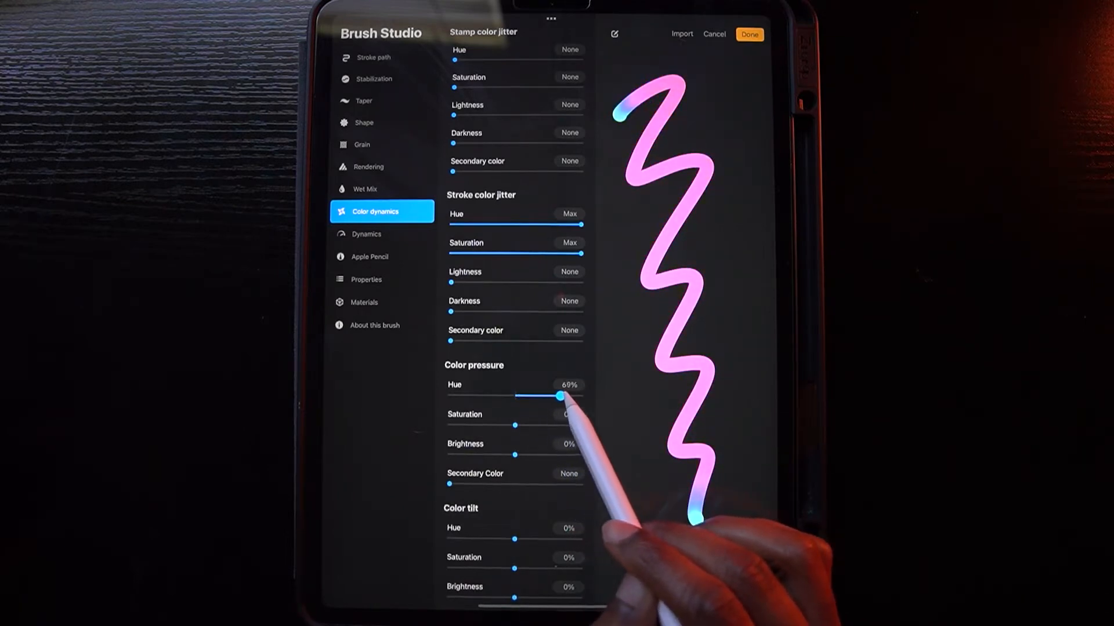
{"action": "left_click_drag", "start_coordinate": [562, 395], "coordinate": [538, 396]}
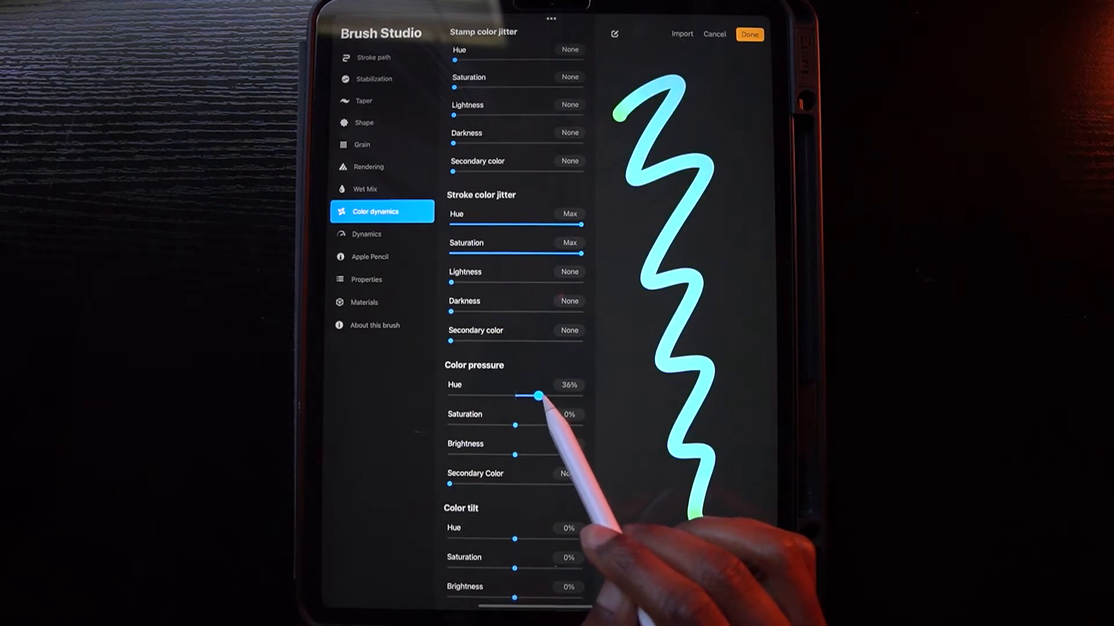
{"action": "left_click_drag", "start_coordinate": [535, 396], "coordinate": [543, 396]}
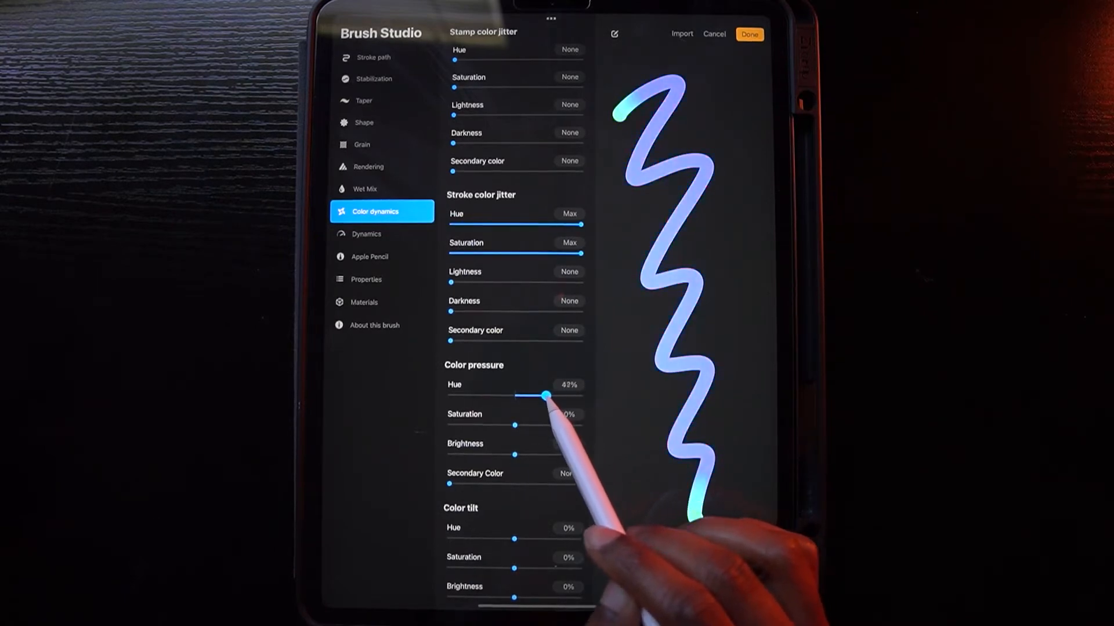
{"action": "left_click_drag", "start_coordinate": [545, 394], "coordinate": [552, 394]}
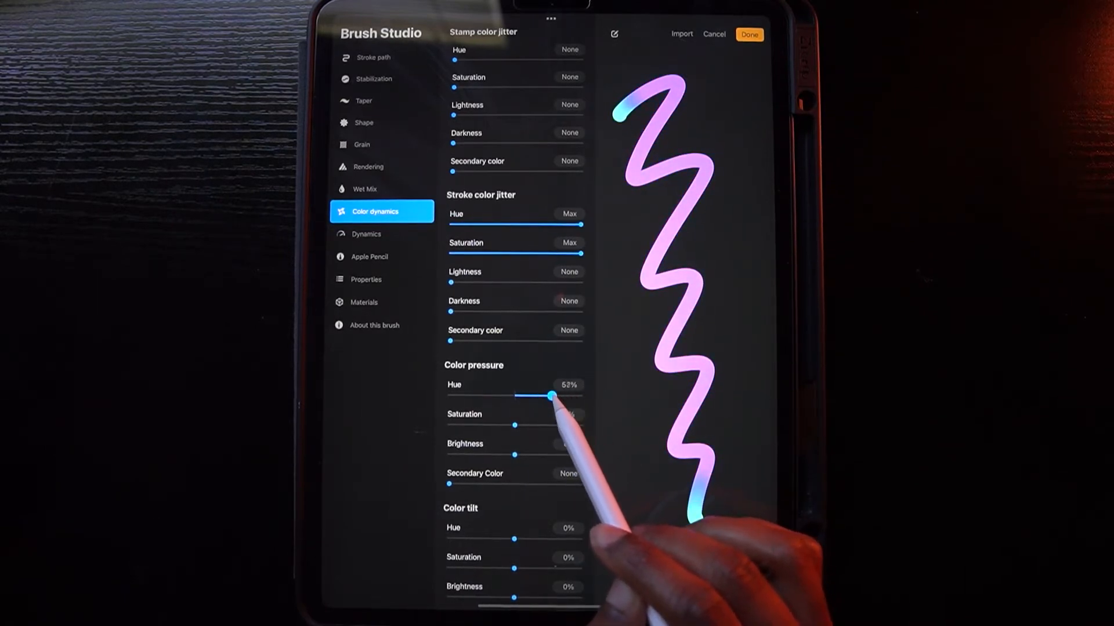
Step: Push colour pressure Hue up to maximum, then try smaller shifts that turn the stroke pink, blue and cyan
{"action": "left_click_drag", "start_coordinate": [552, 396], "coordinate": [545, 396]}
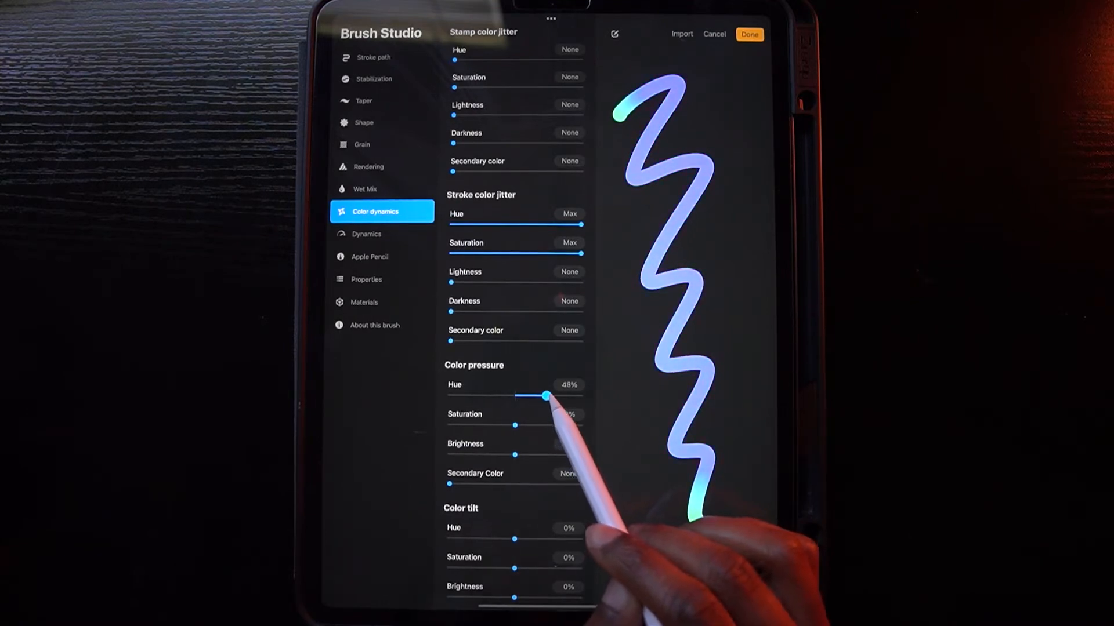
{"action": "left_click_drag", "start_coordinate": [525, 396], "coordinate": [552, 397]}
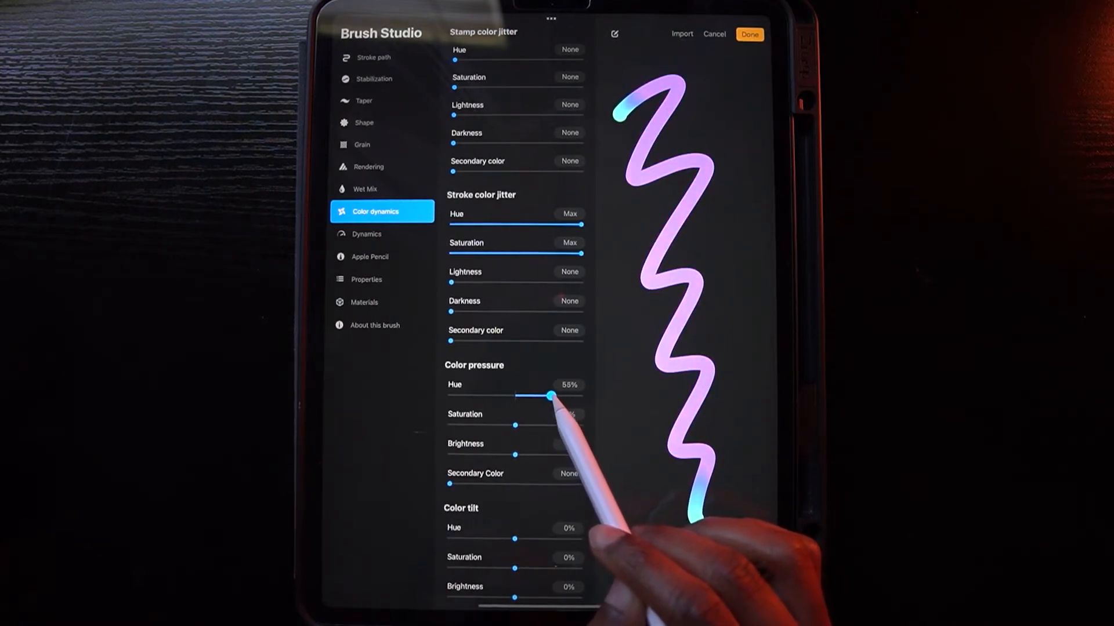
{"action": "left_click_drag", "start_coordinate": [550, 395], "coordinate": [543, 396]}
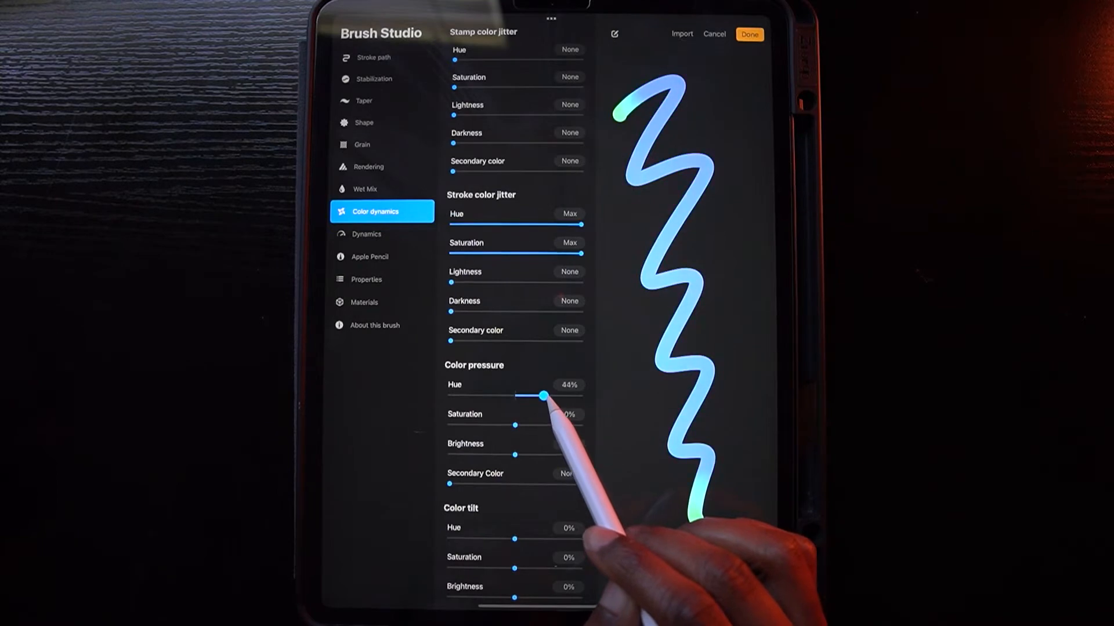
{"action": "left_click_drag", "start_coordinate": [542, 397], "coordinate": [582, 397]}
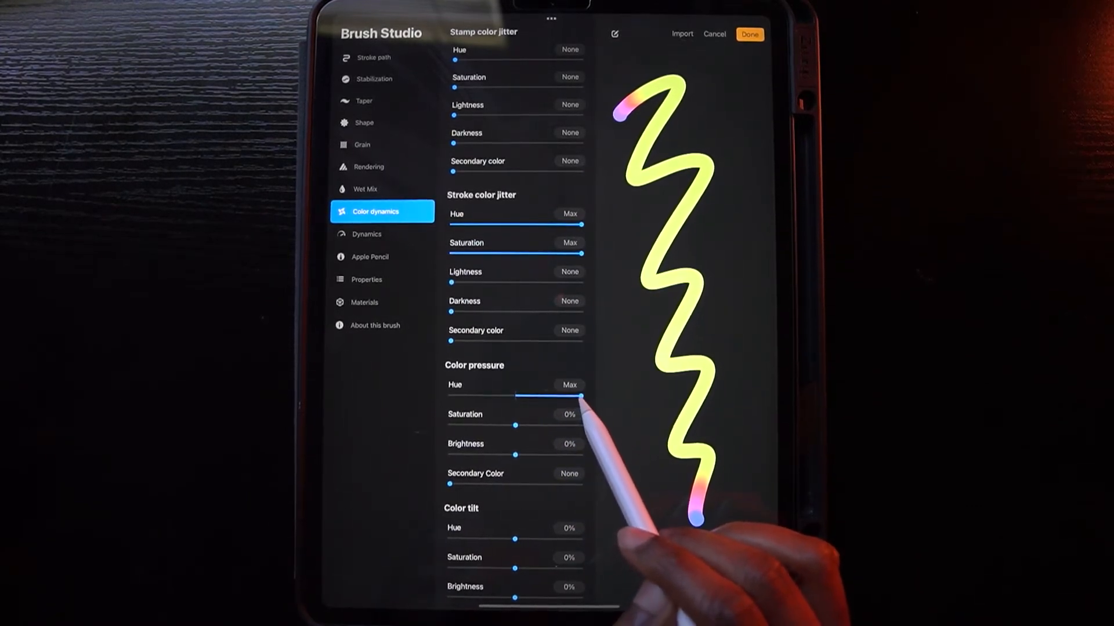
{"action": "left_click_drag", "start_coordinate": [583, 395], "coordinate": [549, 396]}
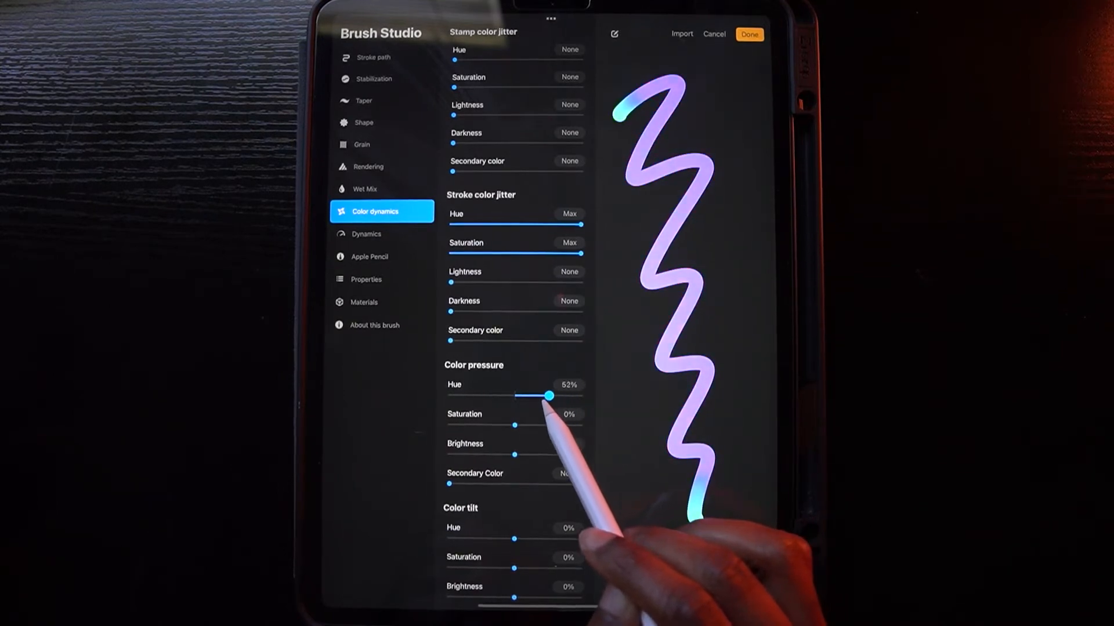
{"action": "left_click_drag", "start_coordinate": [549, 395], "coordinate": [536, 395]}
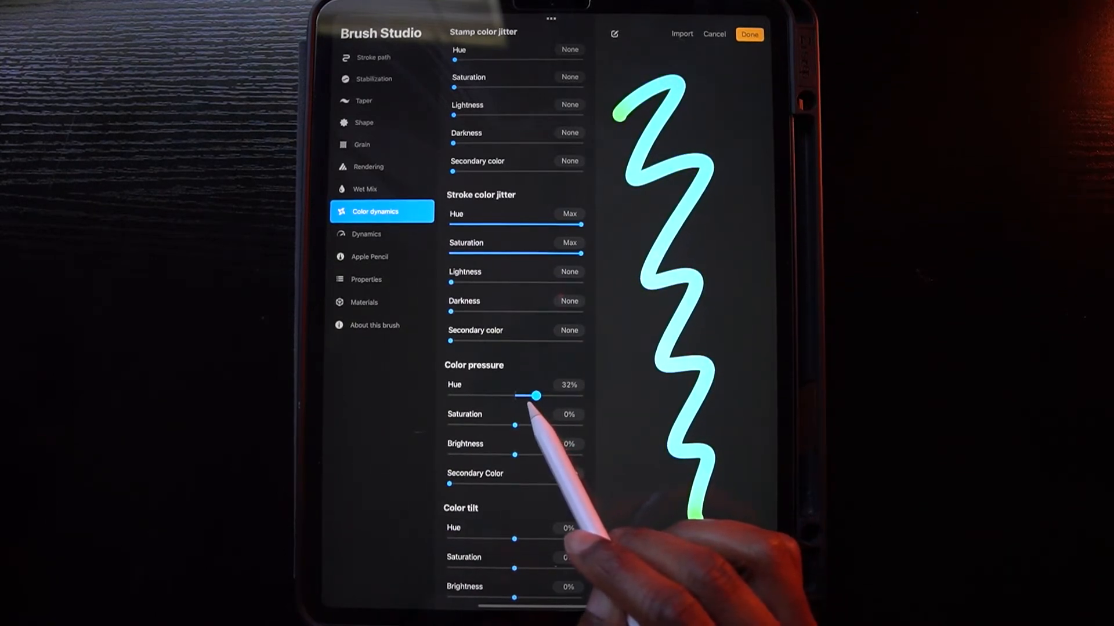
{"action": "left_click_drag", "start_coordinate": [536, 395], "coordinate": [534, 395]}
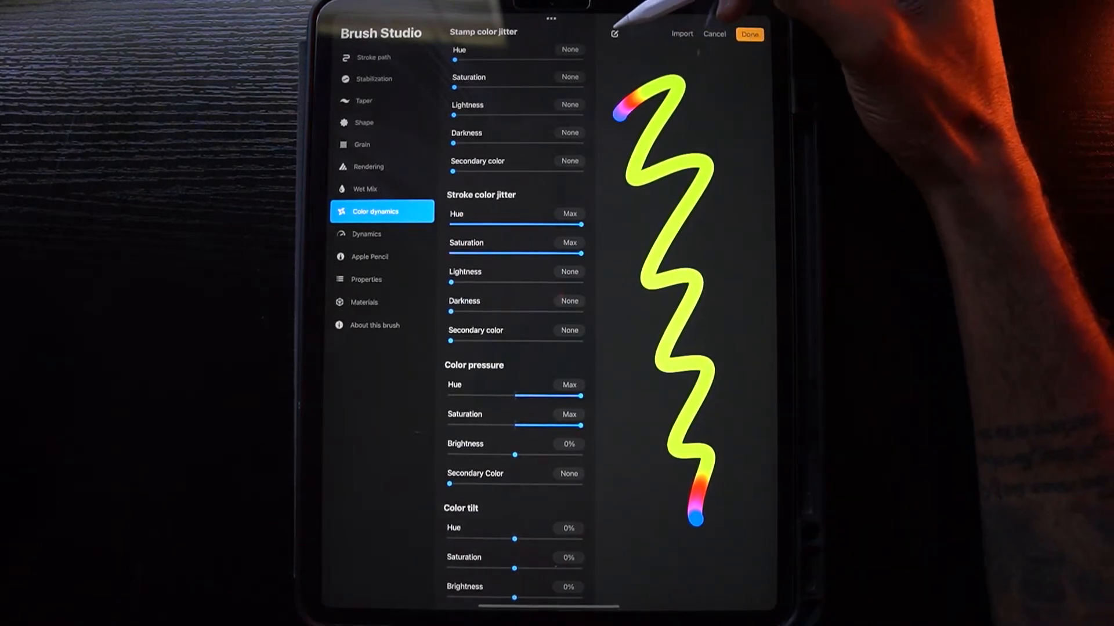
Step: Clear the drawing pad and fill it with looping rainbow neon test strokes down the right side
{"action": "left_click", "coordinate": [614, 34]}
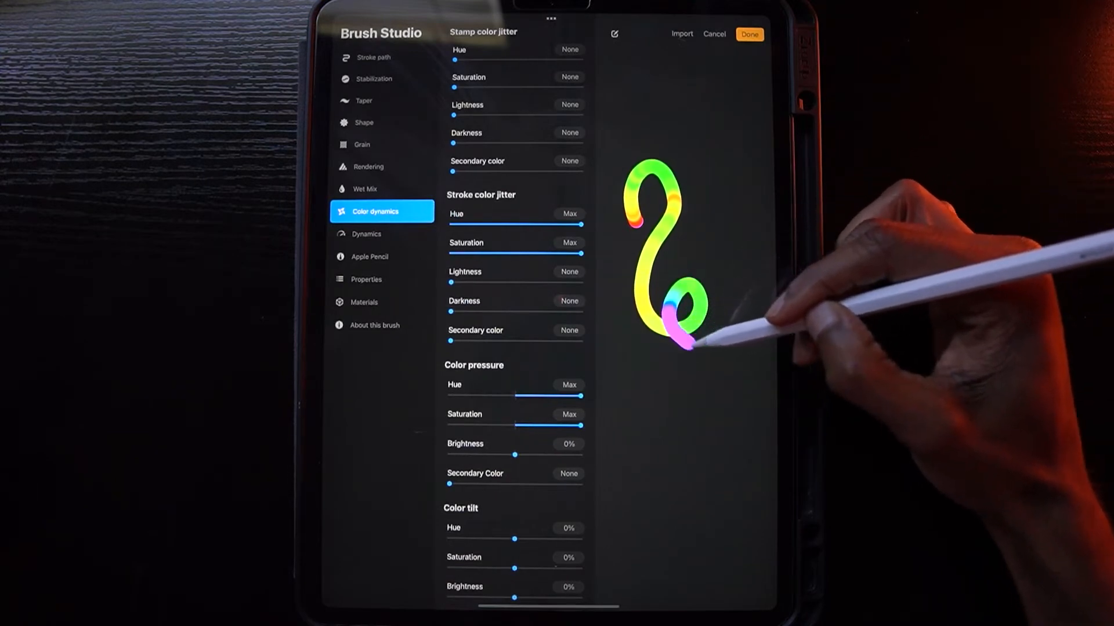
{"action": "left_click_drag", "start_coordinate": [703, 335], "coordinate": [686, 433]}
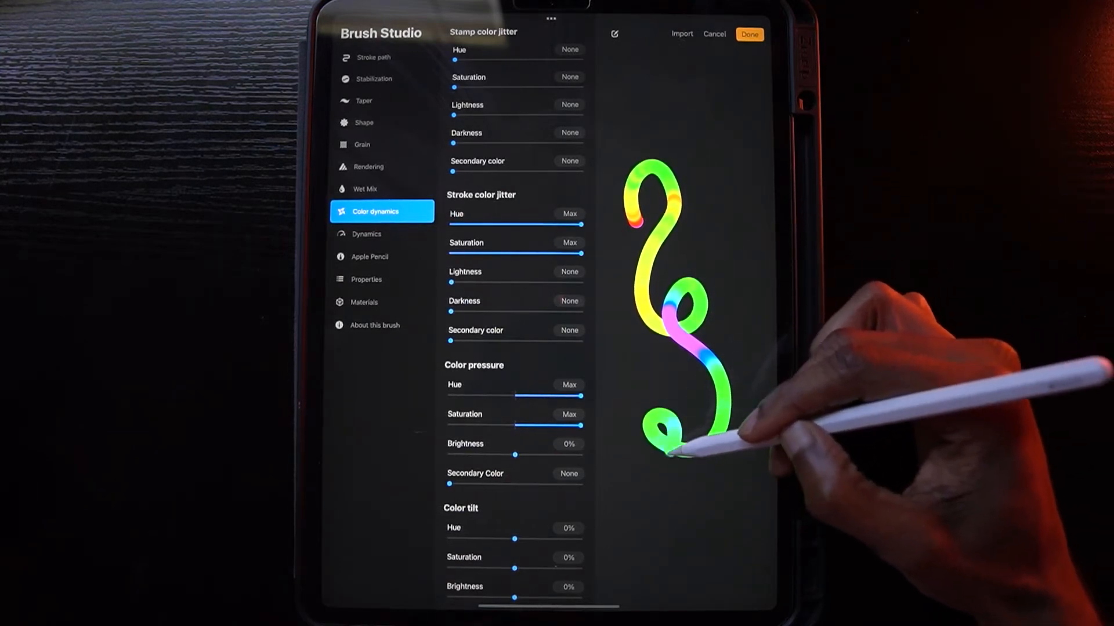
{"action": "left_click_drag", "start_coordinate": [682, 448], "coordinate": [643, 533]}
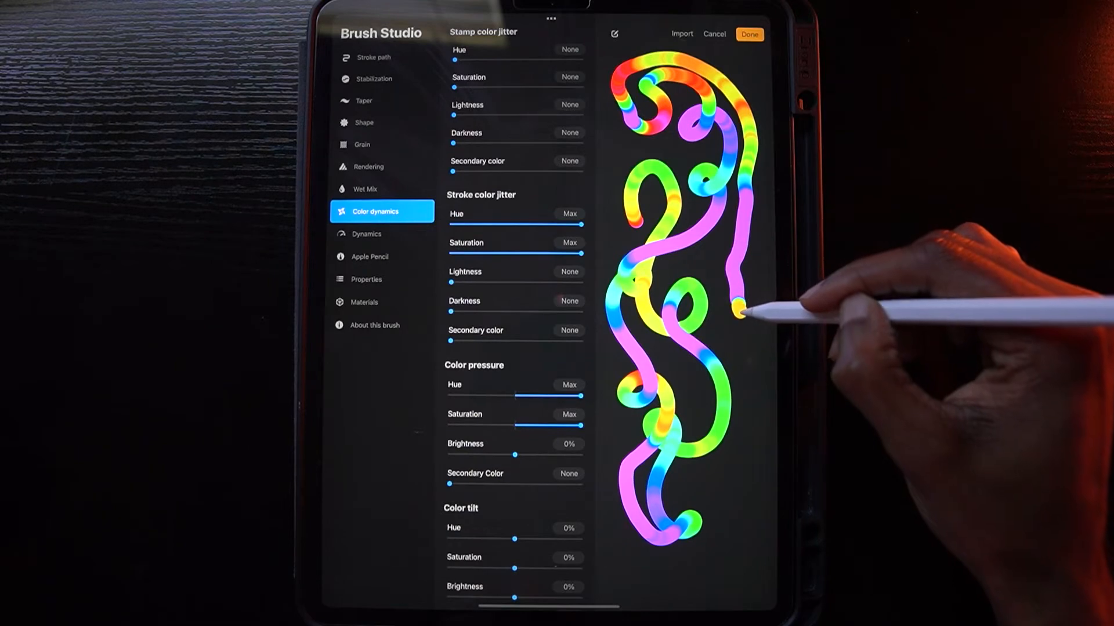
{"action": "left_click_drag", "start_coordinate": [743, 305], "coordinate": [742, 362]}
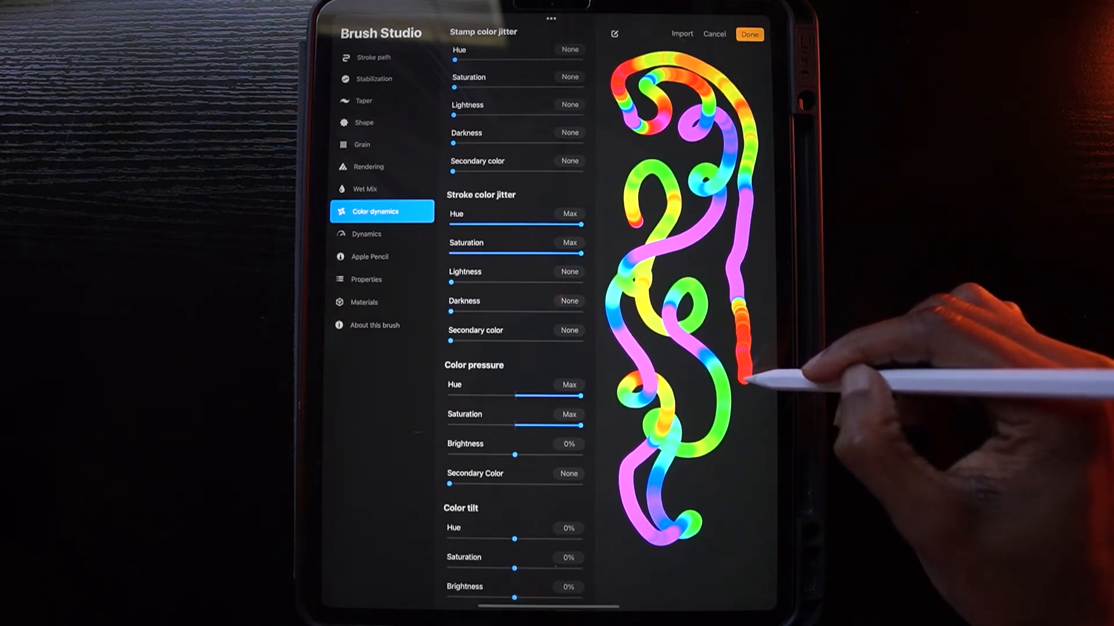
{"action": "left_click_drag", "start_coordinate": [746, 380], "coordinate": [685, 486]}
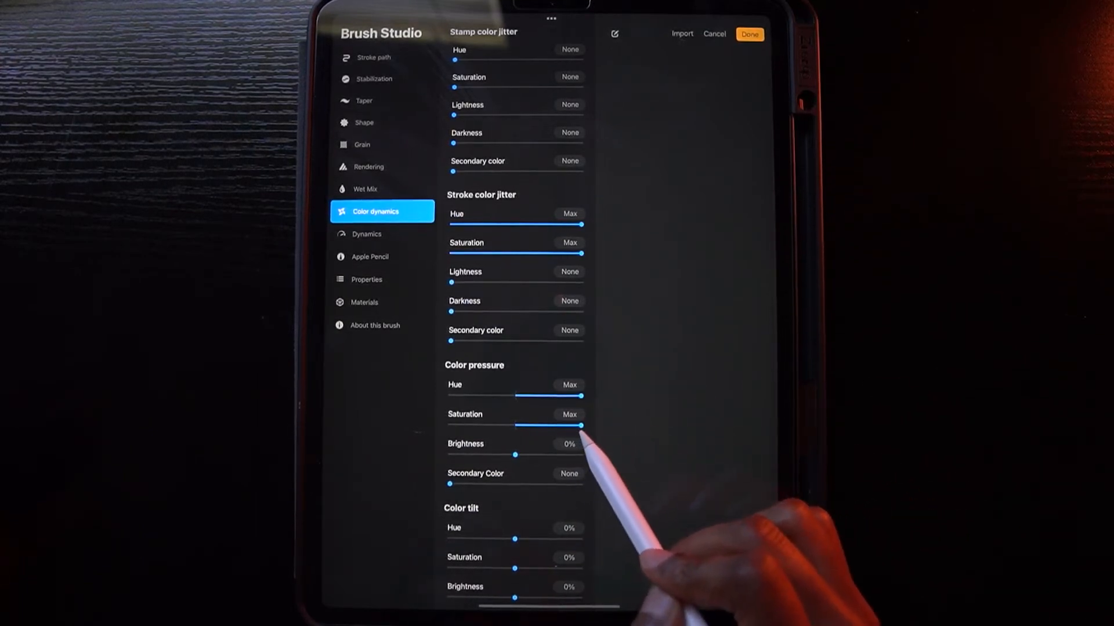
Step: Lower the colour pressure Saturation shift to 25%
{"action": "left_click_drag", "start_coordinate": [582, 425], "coordinate": [538, 425]}
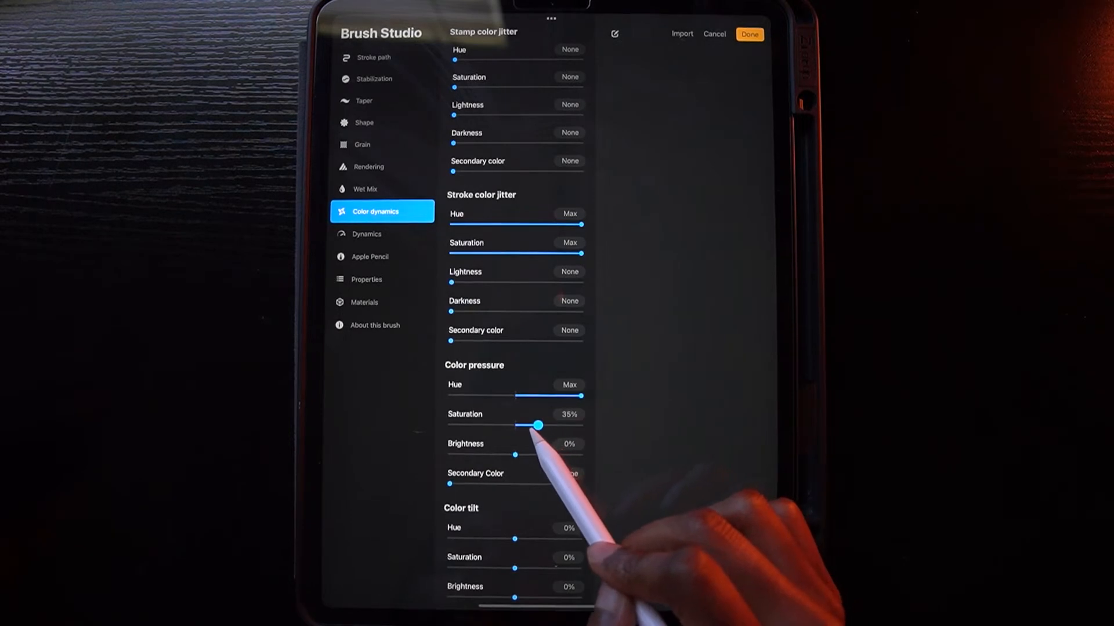
{"action": "left_click_drag", "start_coordinate": [540, 424], "coordinate": [531, 424]}
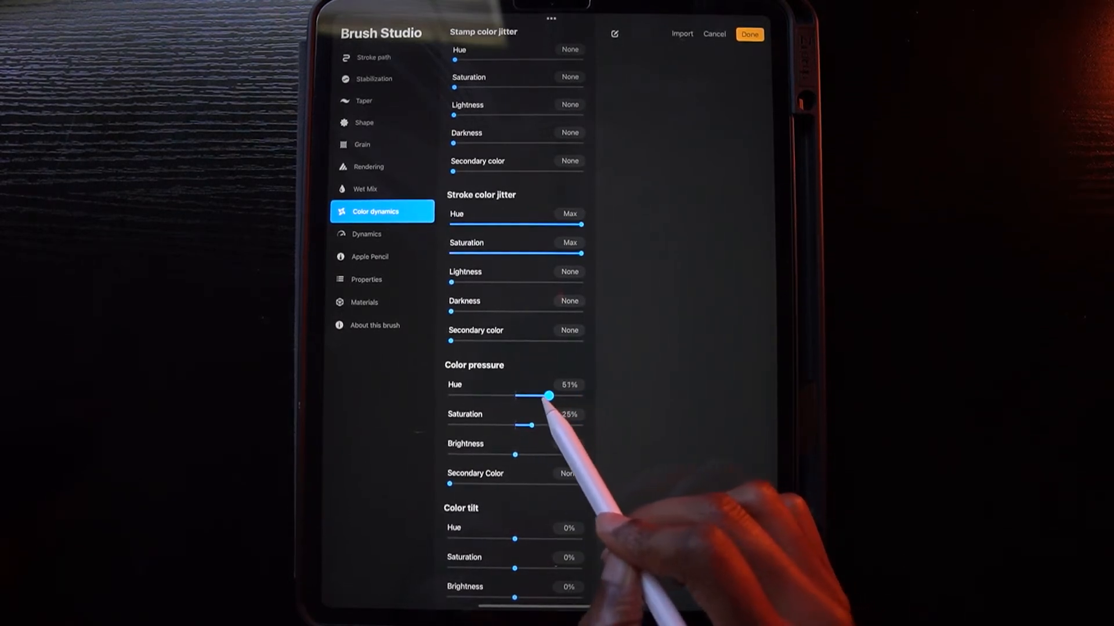
Step: Nudge the colour pressure Hue shift down and back up to settle at 75%
{"action": "left_click_drag", "start_coordinate": [548, 396], "coordinate": [534, 395]}
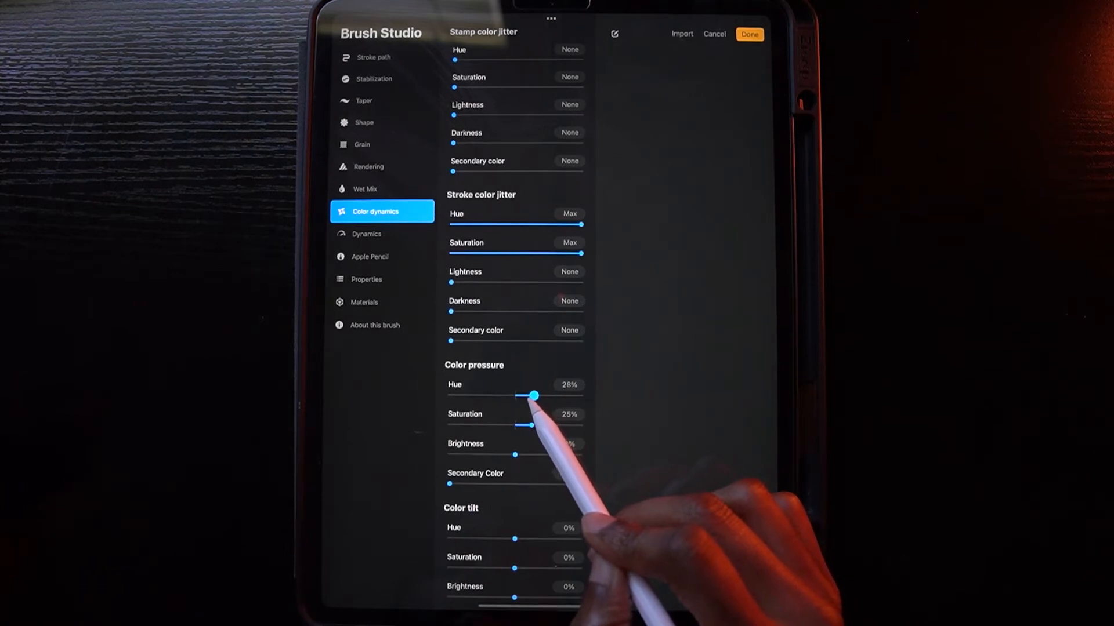
{"action": "left_click_drag", "start_coordinate": [535, 395], "coordinate": [532, 396]}
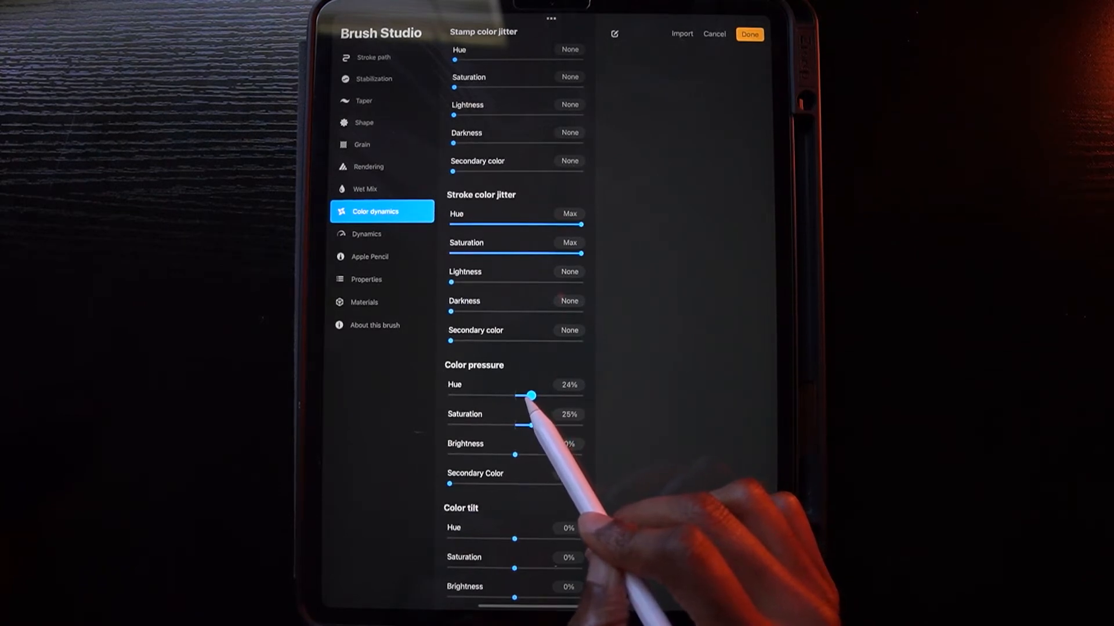
{"action": "left_click_drag", "start_coordinate": [529, 395], "coordinate": [536, 394]}
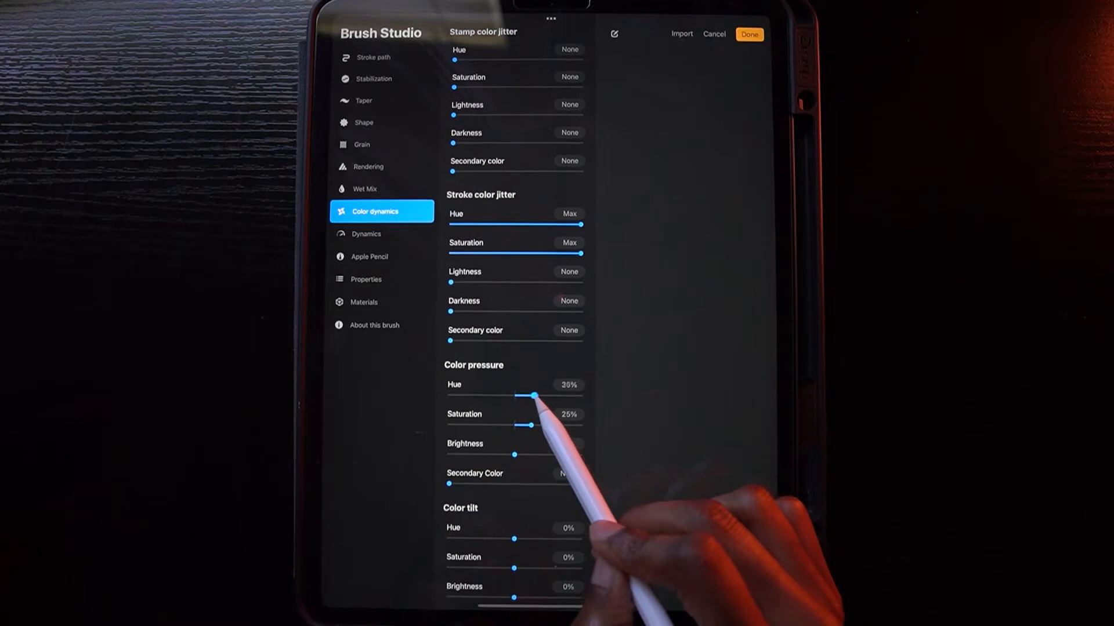
{"action": "left_click_drag", "start_coordinate": [526, 394], "coordinate": [562, 394]}
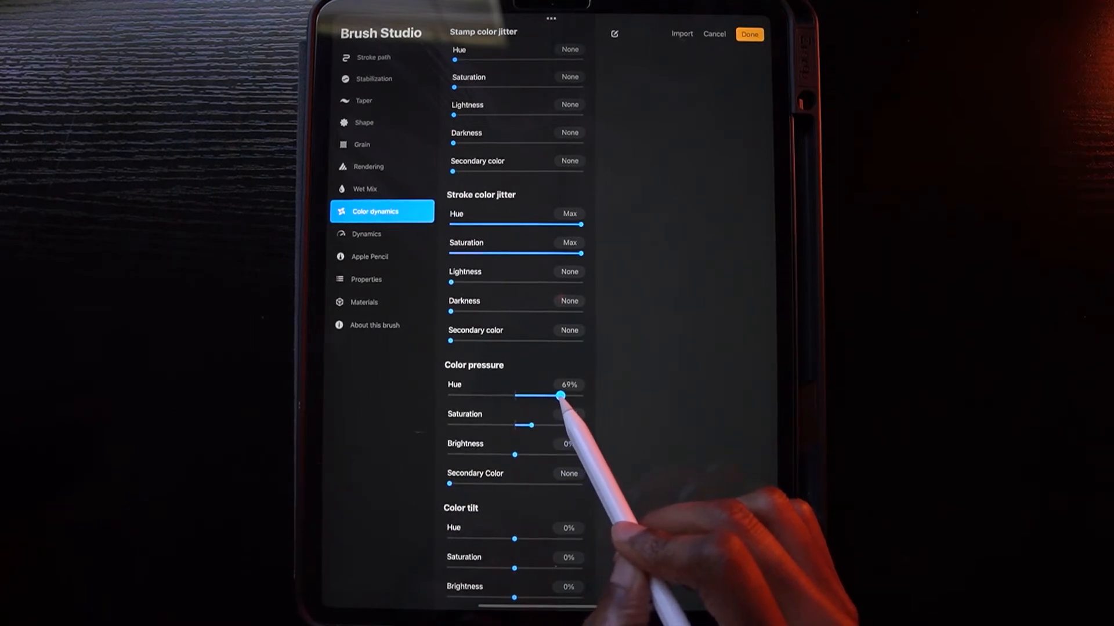
{"action": "left_click_drag", "start_coordinate": [559, 394], "coordinate": [564, 395]}
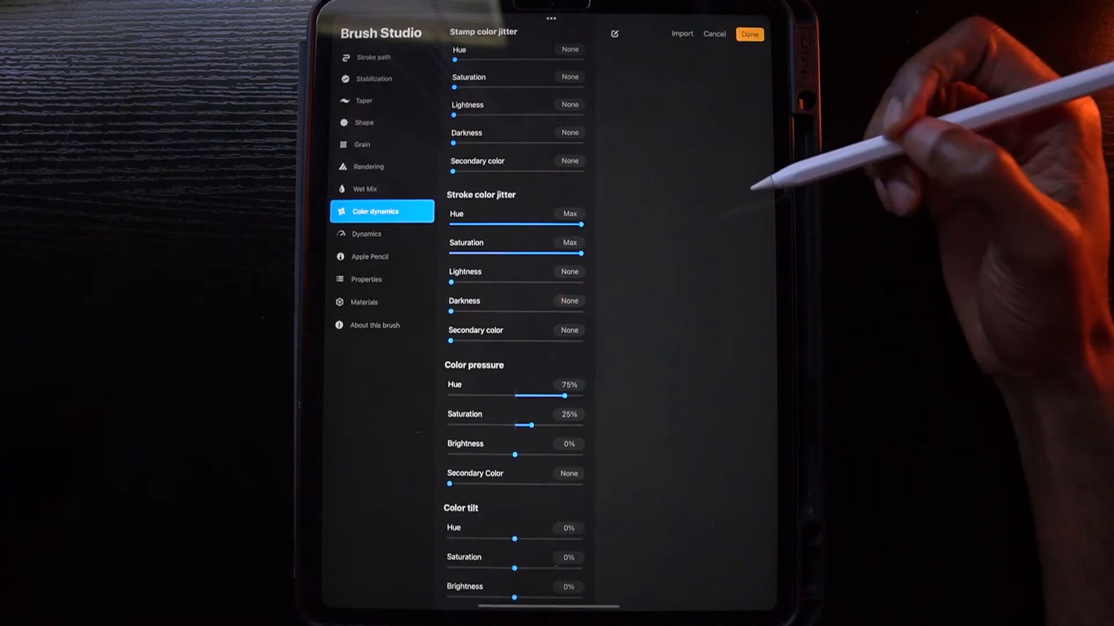
{"action": "mouse_move", "coordinate": [852, 177]}
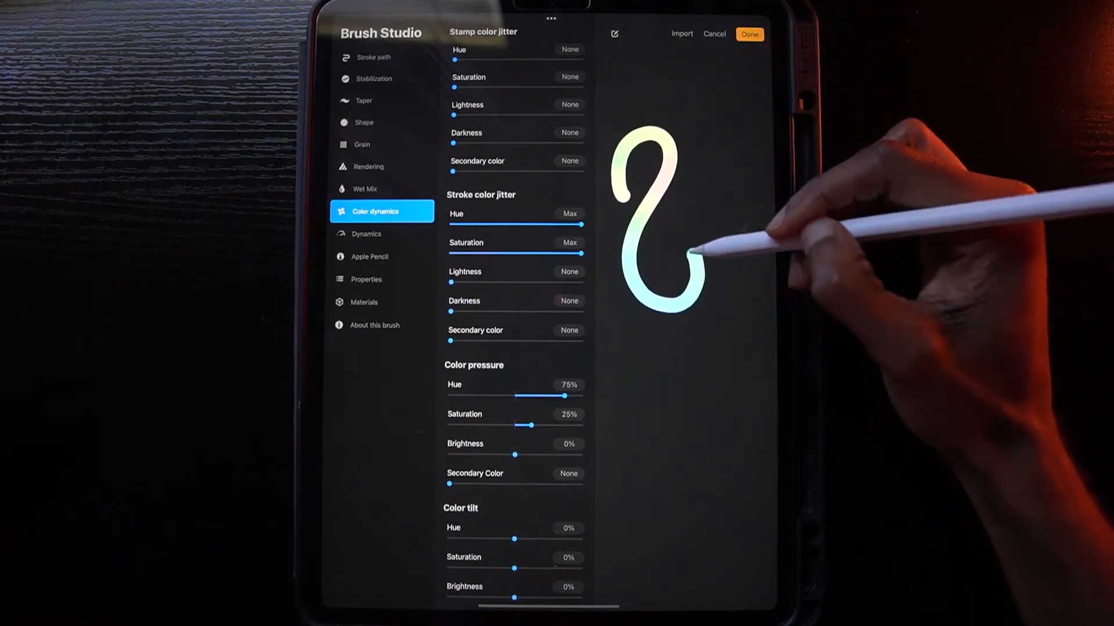
Step: Draw a pastel gradient test stroke, then resize the drawing pad's preview strokes in its settings
{"action": "left_click_drag", "start_coordinate": [689, 251], "coordinate": [683, 395]}
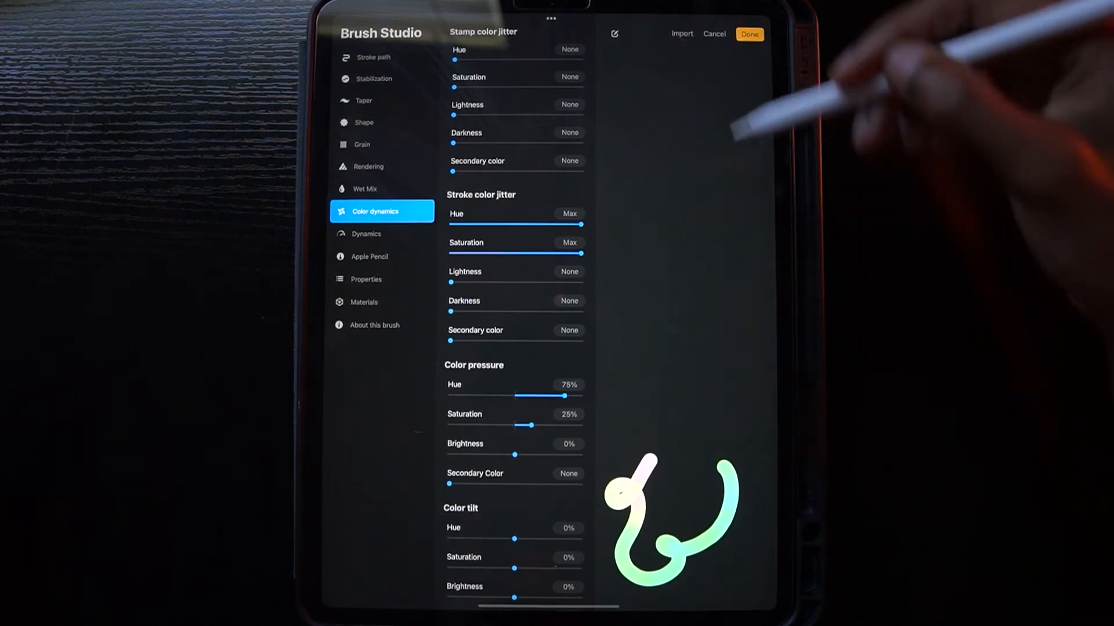
{"action": "mouse_move", "coordinate": [710, 107]}
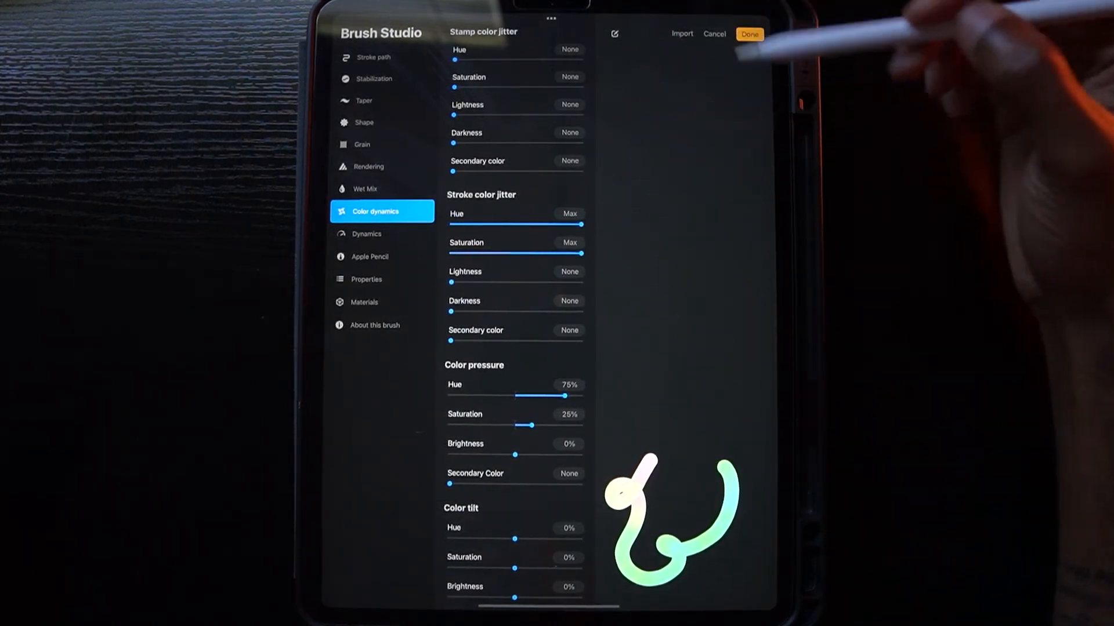
{"action": "left_click", "coordinate": [613, 34]}
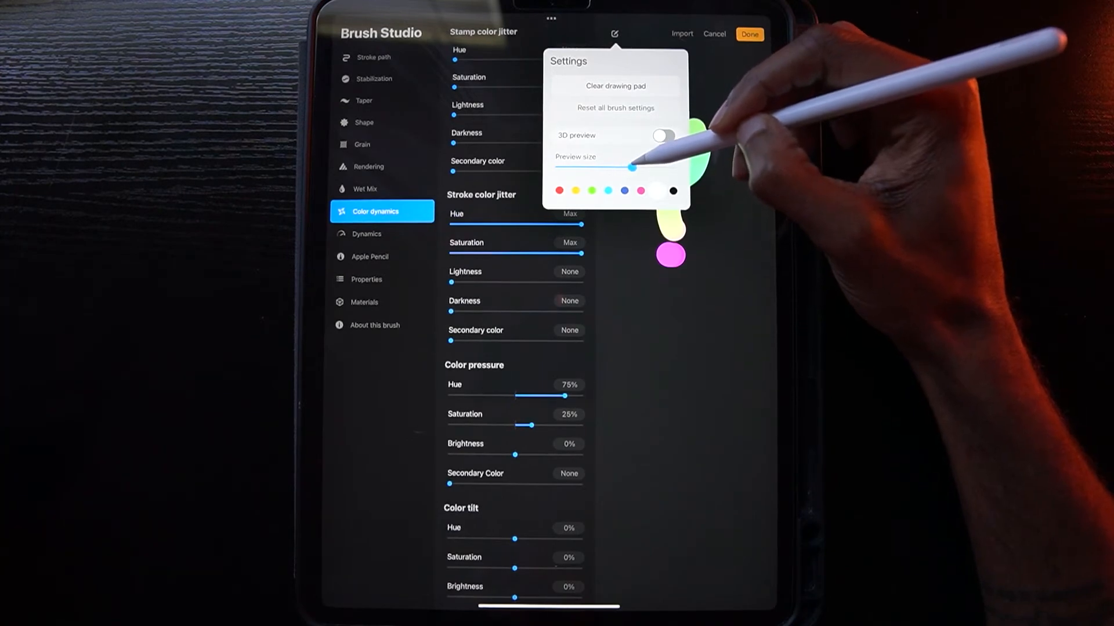
{"action": "left_click_drag", "start_coordinate": [633, 170], "coordinate": [639, 167]}
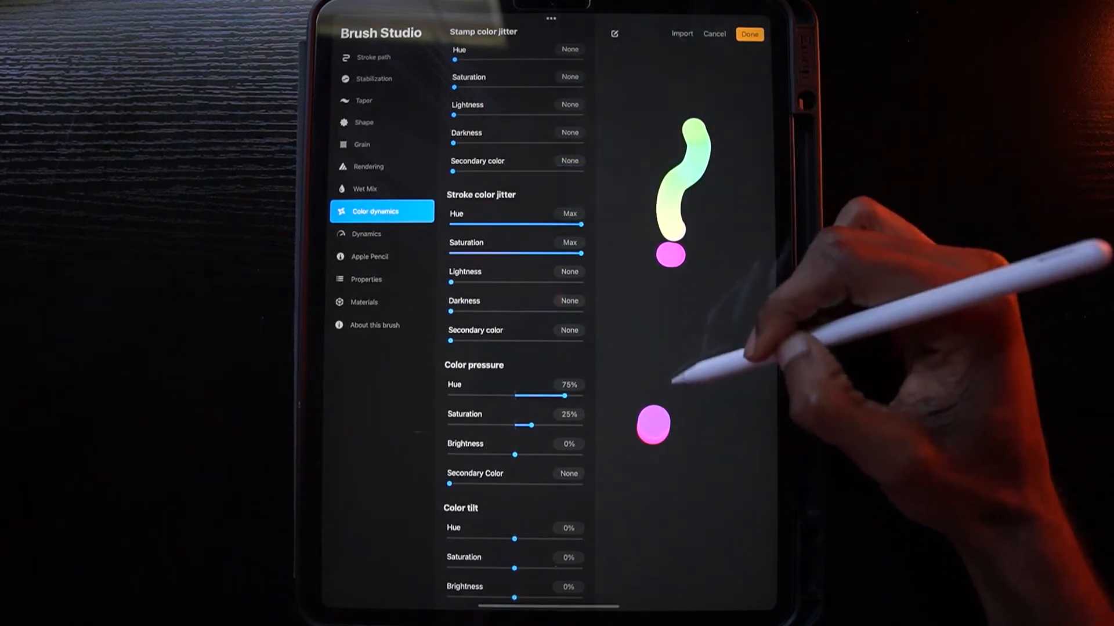
Step: Test the brush, then raise stamp Hue jitter to about 72%
{"action": "left_click_drag", "start_coordinate": [676, 255], "coordinate": [653, 426]}
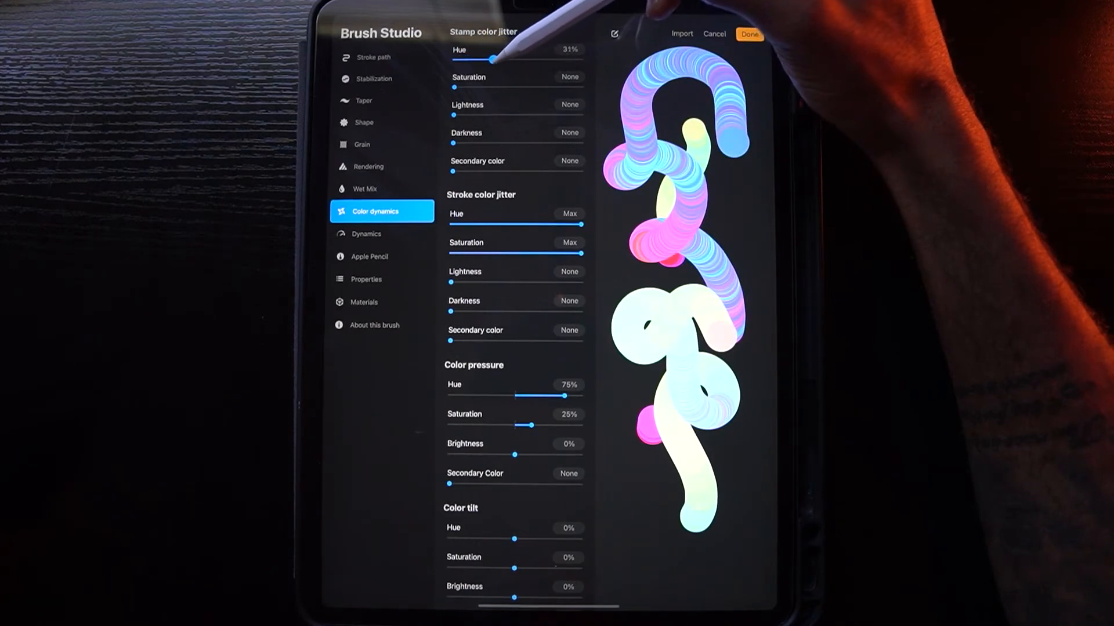
{"action": "left_click_drag", "start_coordinate": [470, 59], "coordinate": [518, 59]}
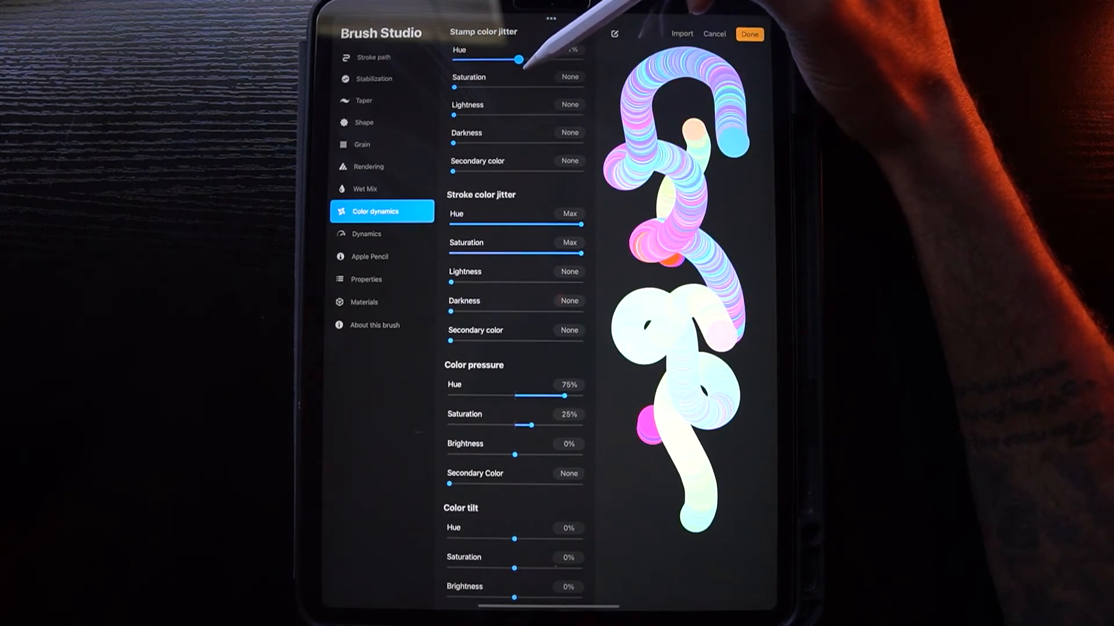
{"action": "left_click_drag", "start_coordinate": [521, 59], "coordinate": [529, 59]}
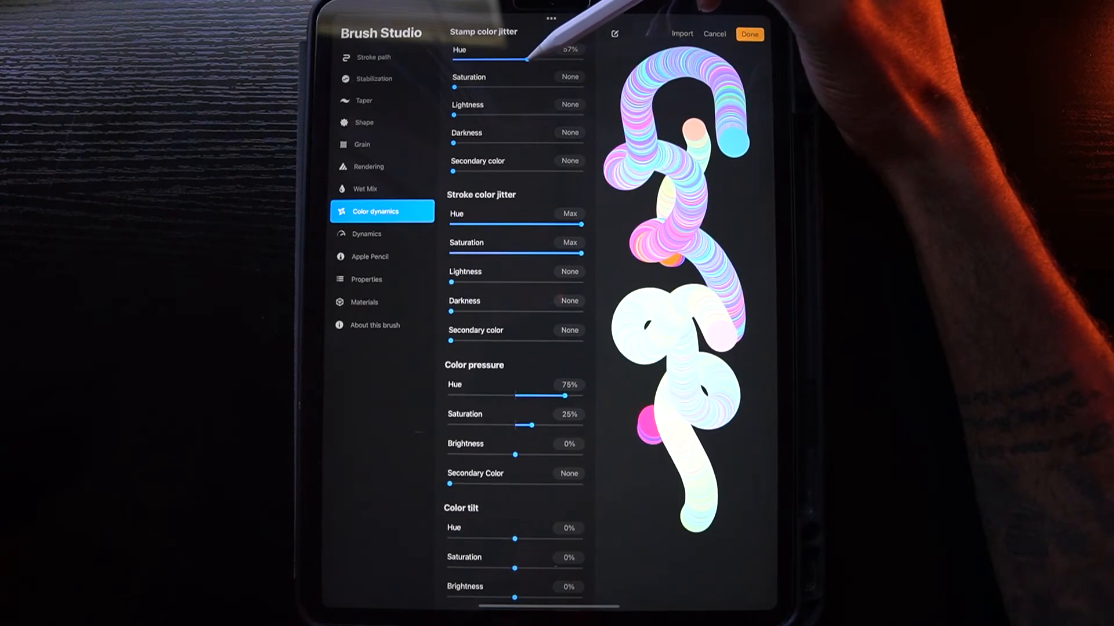
{"action": "left_click_drag", "start_coordinate": [529, 60], "coordinate": [543, 60]}
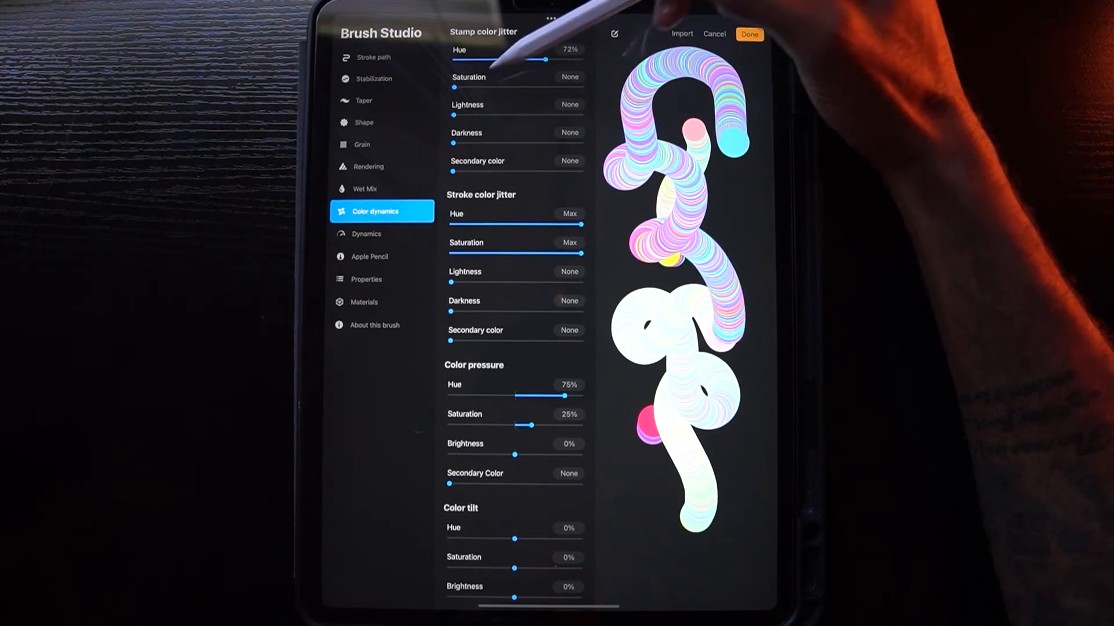
Step: Add stamp Saturation jitter up to 57%, test a stroke, then return jitter to None
{"action": "left_click_drag", "start_coordinate": [450, 87], "coordinate": [513, 87]}
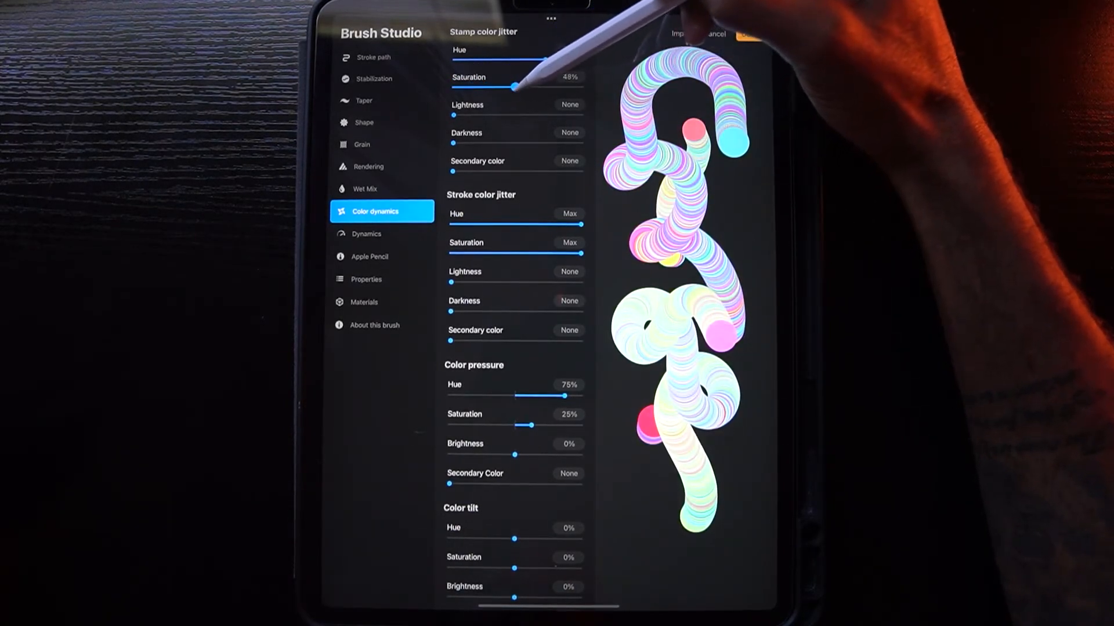
{"action": "left_click_drag", "start_coordinate": [513, 85], "coordinate": [527, 86]}
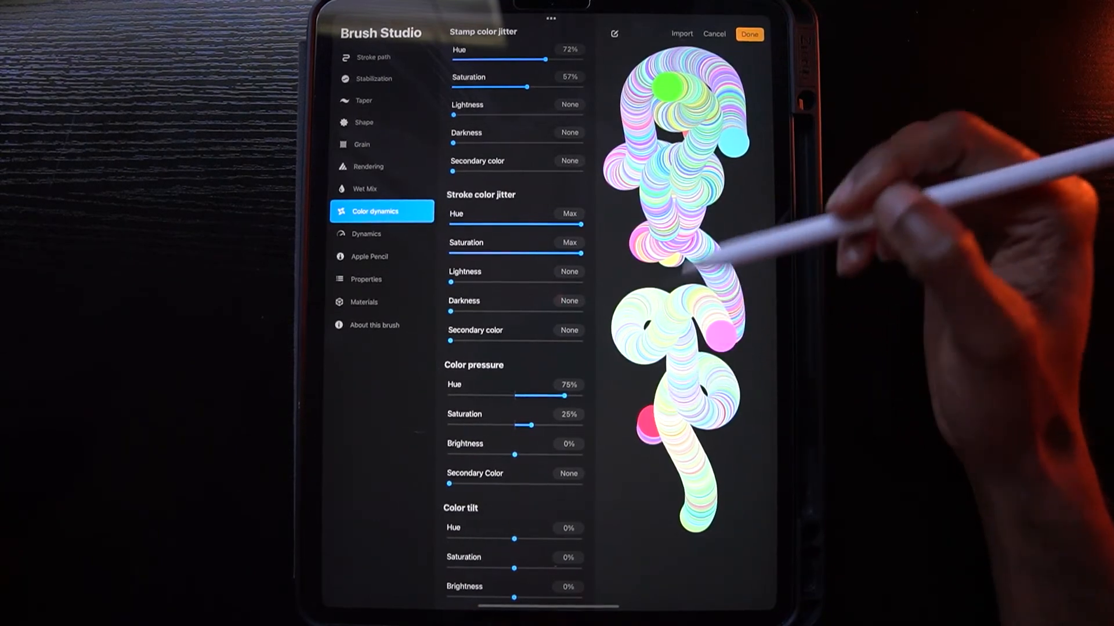
{"action": "left_click_drag", "start_coordinate": [546, 59], "coordinate": [477, 59]}
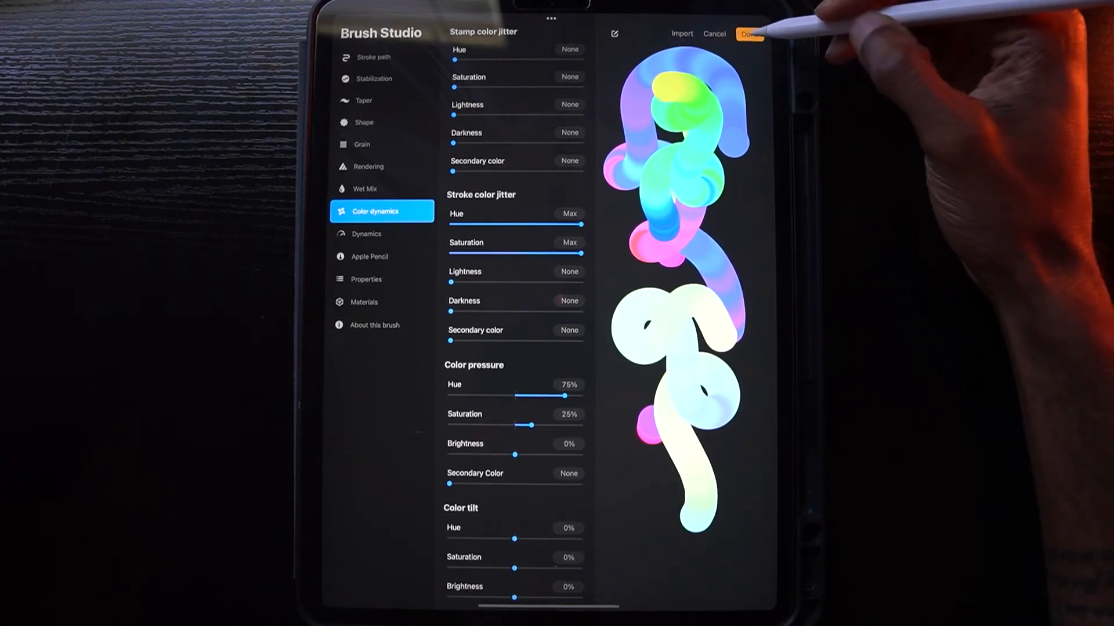
Step: Save the brush with Done and draw three neon looping test scribbles across the canvas
{"action": "left_click", "coordinate": [748, 33]}
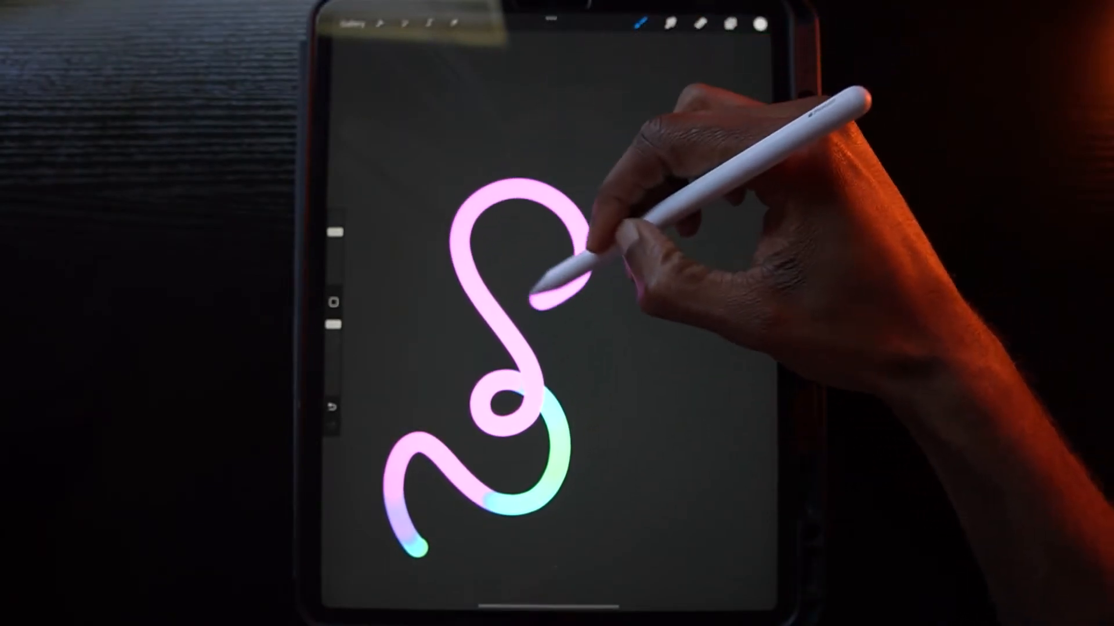
{"action": "left_click_drag", "start_coordinate": [561, 284], "coordinate": [618, 127]}
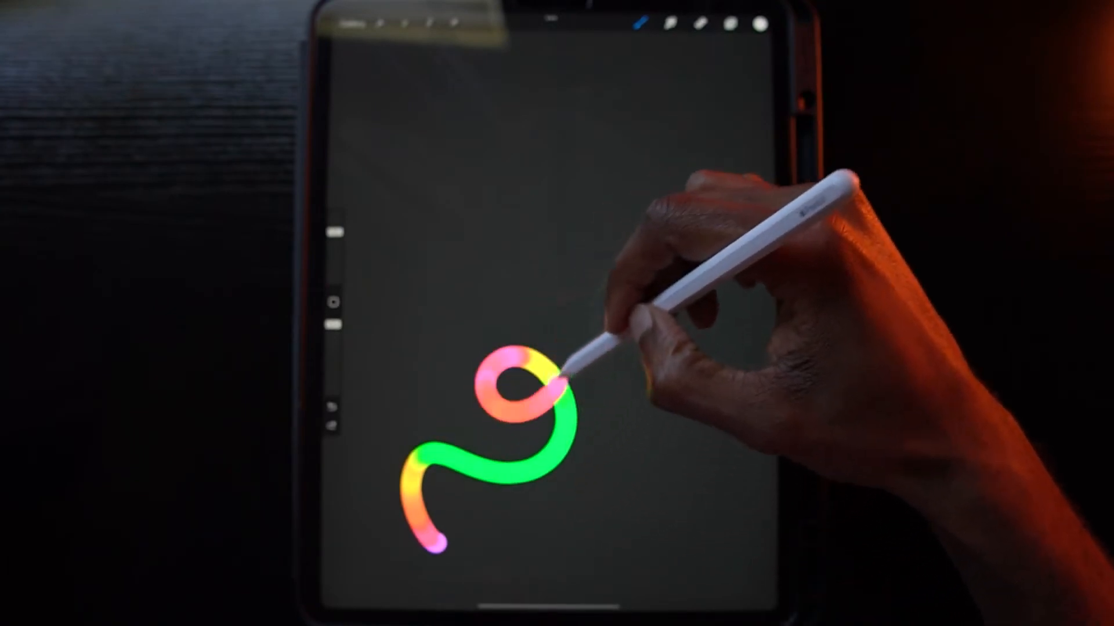
{"action": "left_click_drag", "start_coordinate": [561, 369], "coordinate": [639, 192]}
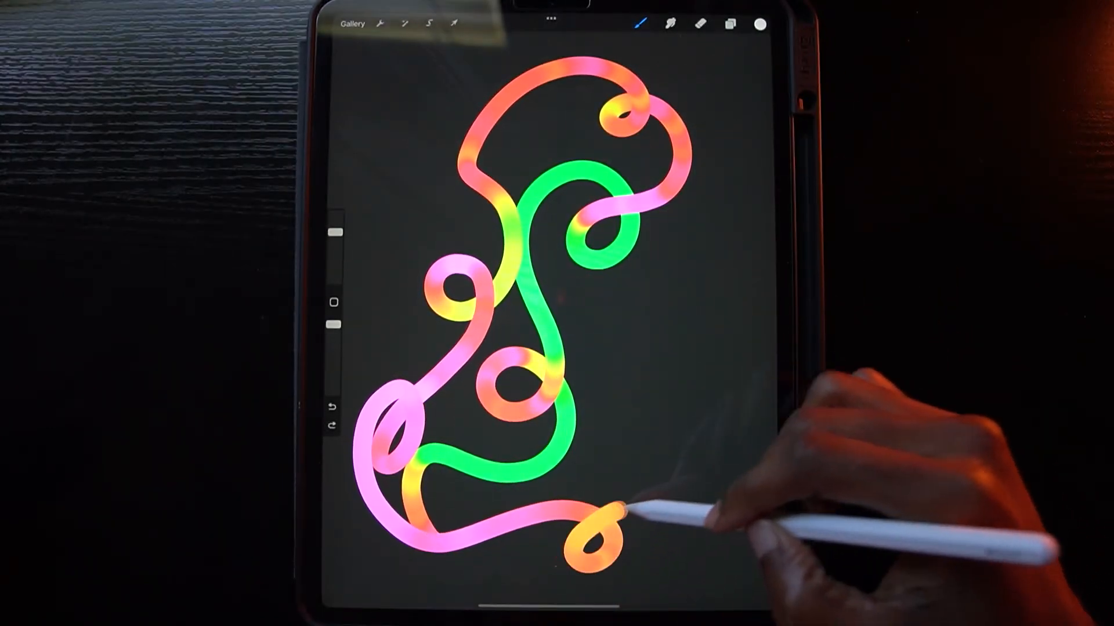
{"action": "left_click_drag", "start_coordinate": [604, 512], "coordinate": [717, 271]}
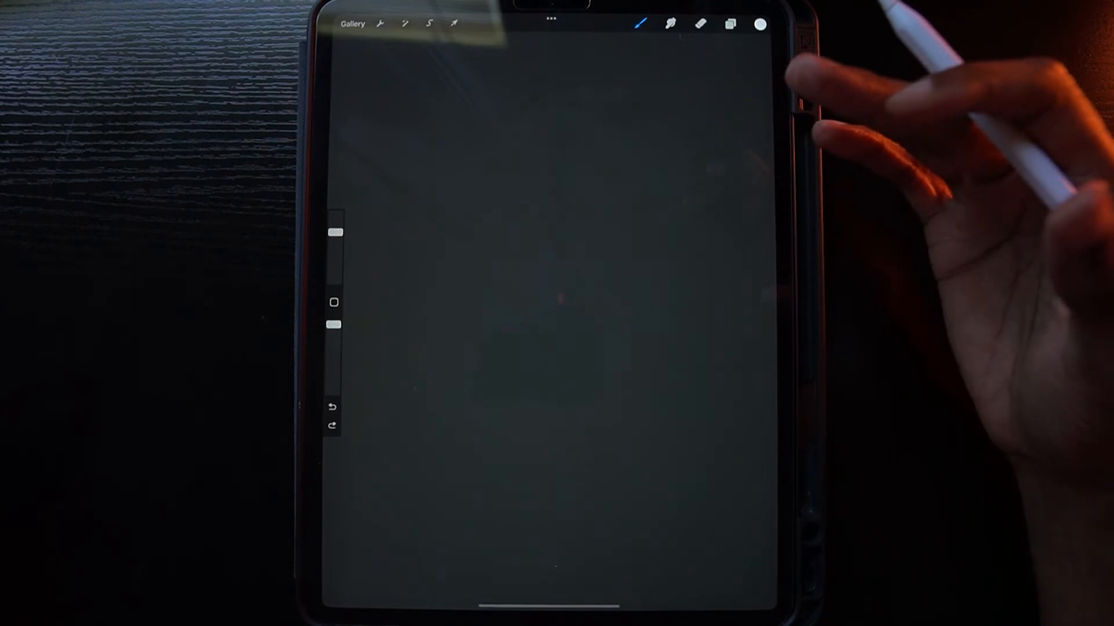
Step: Draw looping cyan, purple and hot-pink scribbles from the top left and bottom left down the canvas
{"action": "left_click", "coordinate": [404, 178]}
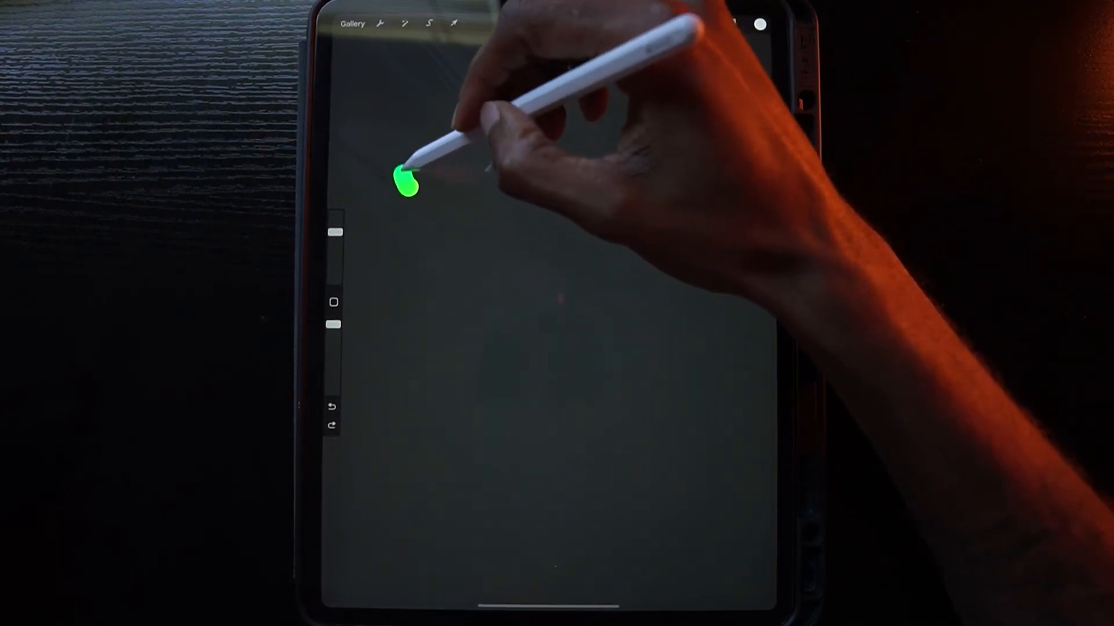
{"action": "left_click_drag", "start_coordinate": [403, 174], "coordinate": [490, 312]}
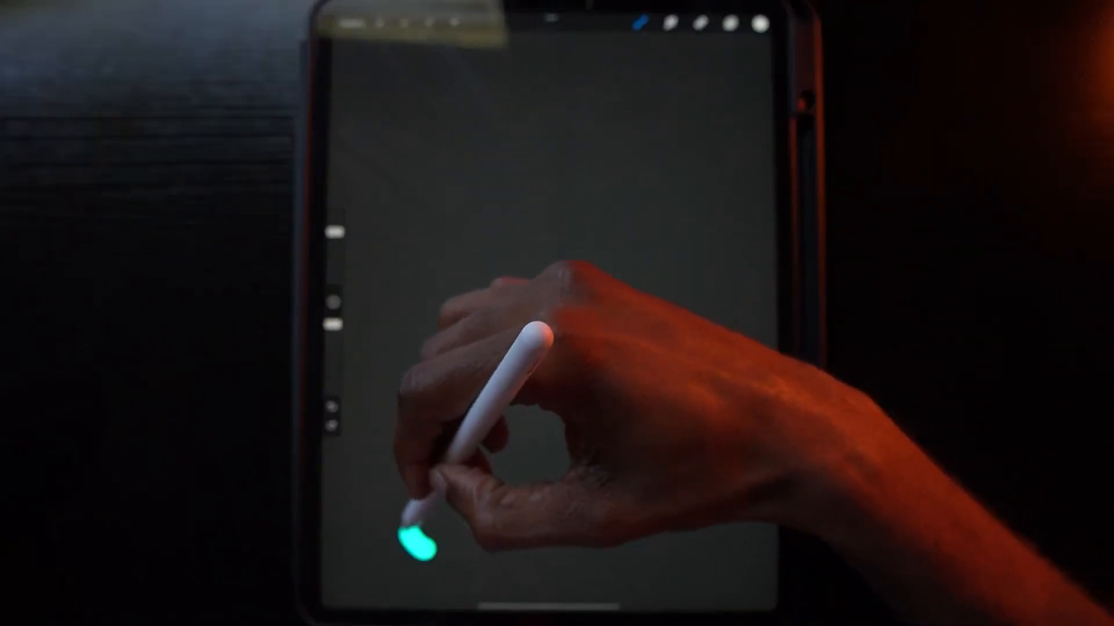
{"action": "left_click_drag", "start_coordinate": [441, 540], "coordinate": [511, 341]}
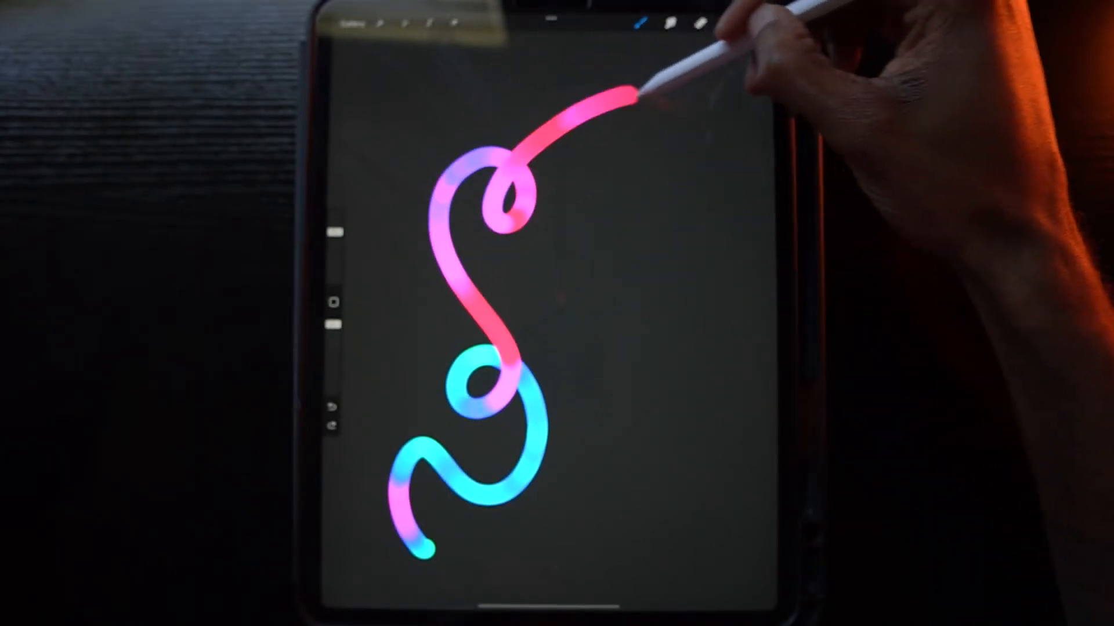
{"action": "left_click_drag", "start_coordinate": [633, 93], "coordinate": [675, 441]}
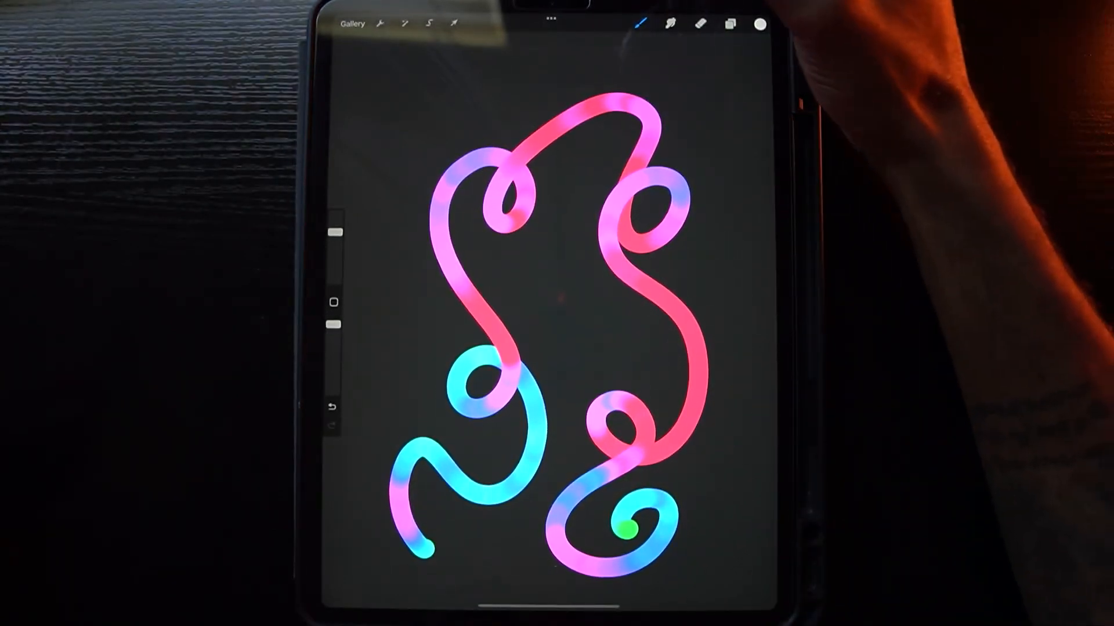
Step: Duplicate the scribble layer and Gaussian-blur the copies into a neon glow halo
{"action": "left_click", "coordinate": [729, 24]}
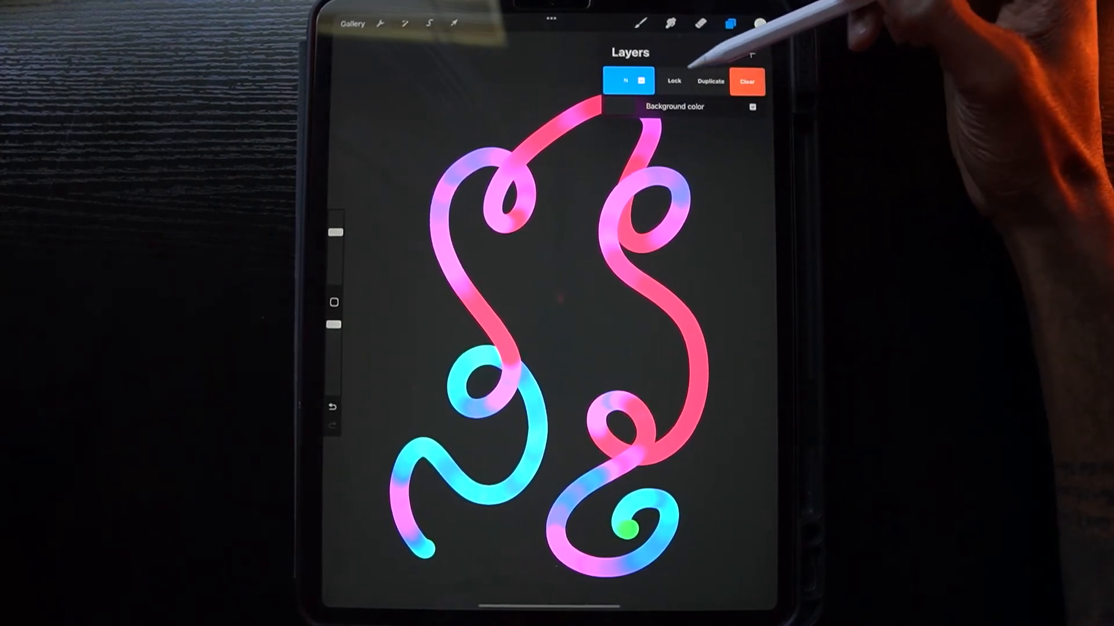
{"action": "left_click", "coordinate": [710, 80]}
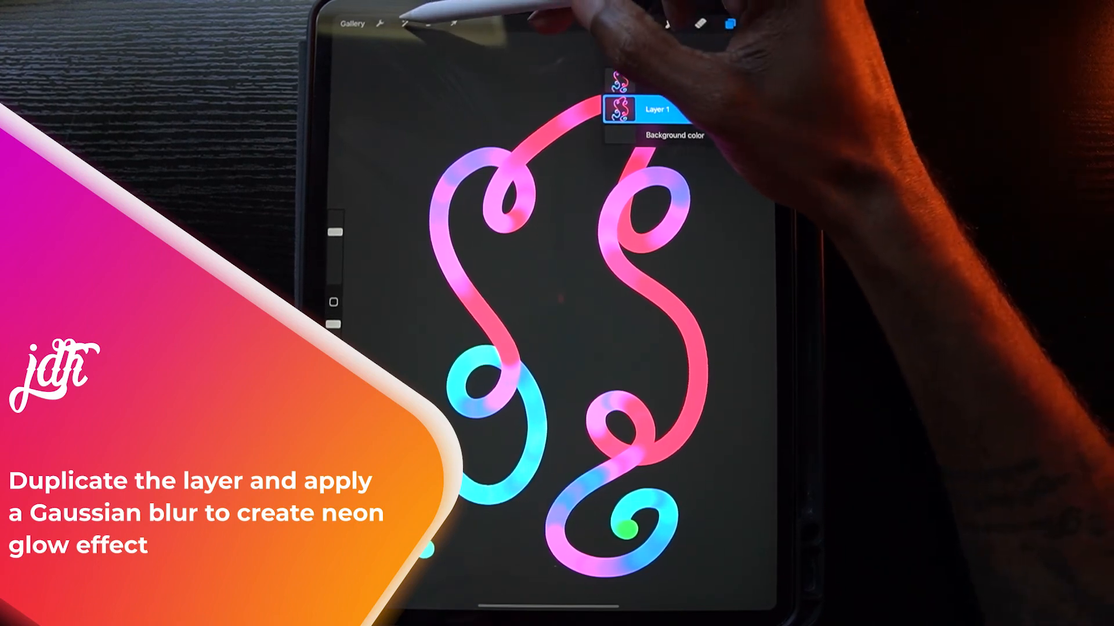
{"action": "left_click", "coordinate": [405, 23]}
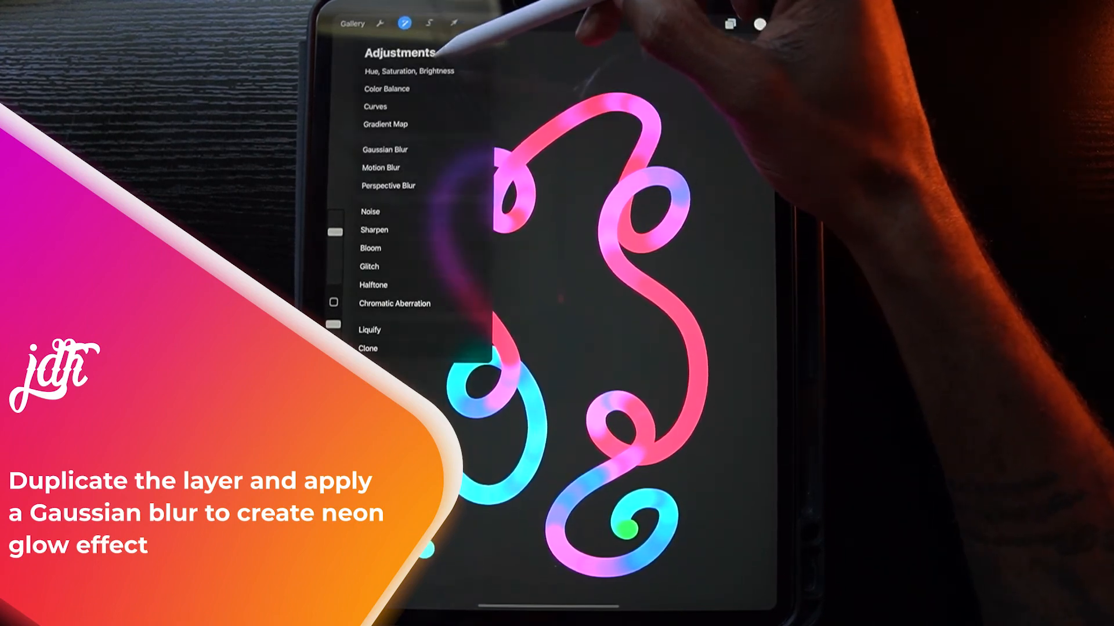
{"action": "left_click", "coordinate": [384, 150]}
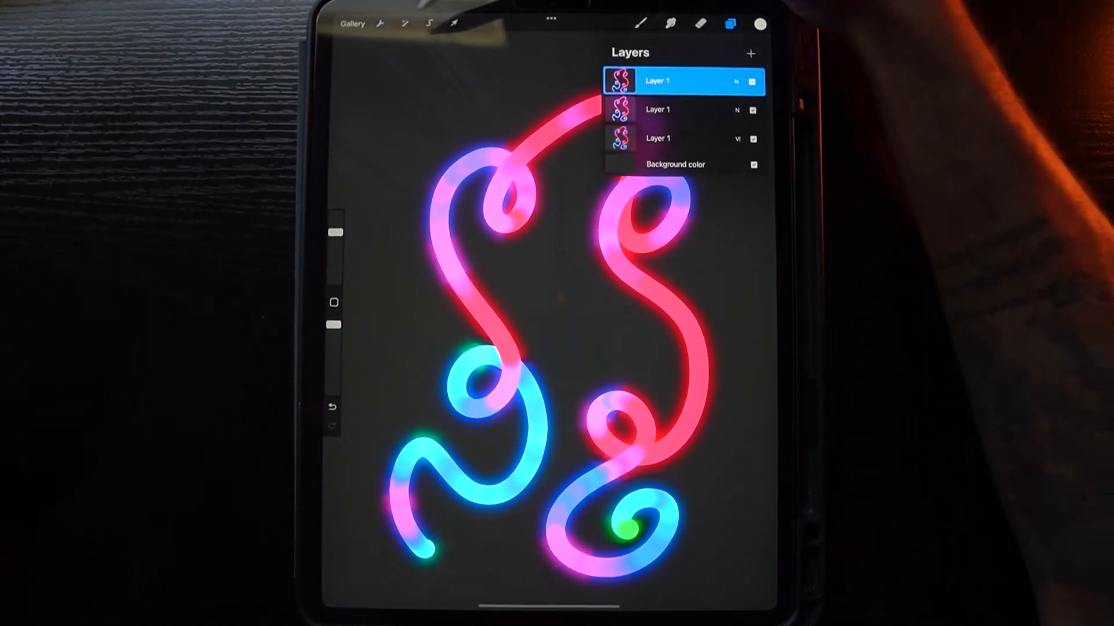
Step: Apply a Halftone adjustment at about 49% over the glowing scribbles
{"action": "left_click", "coordinate": [380, 23]}
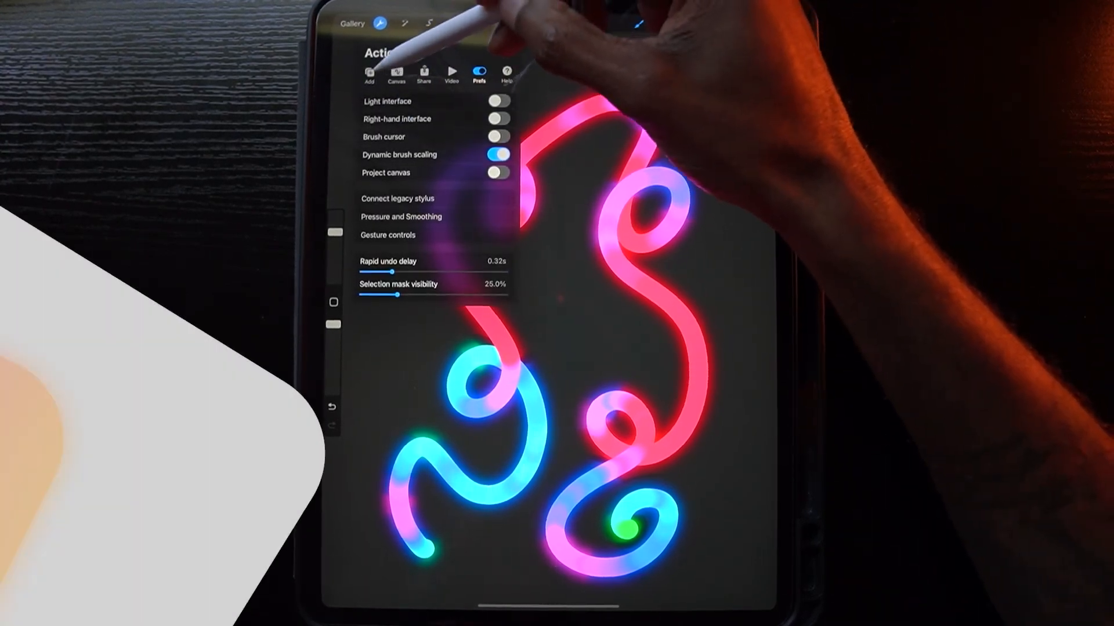
{"action": "left_click", "coordinate": [405, 24]}
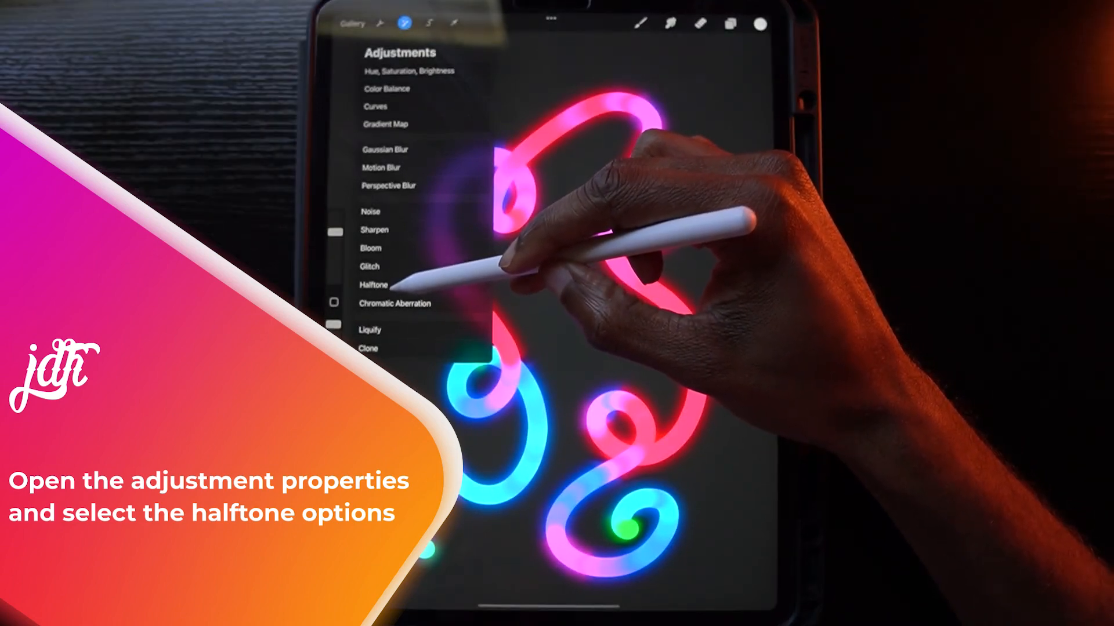
{"action": "left_click", "coordinate": [372, 286]}
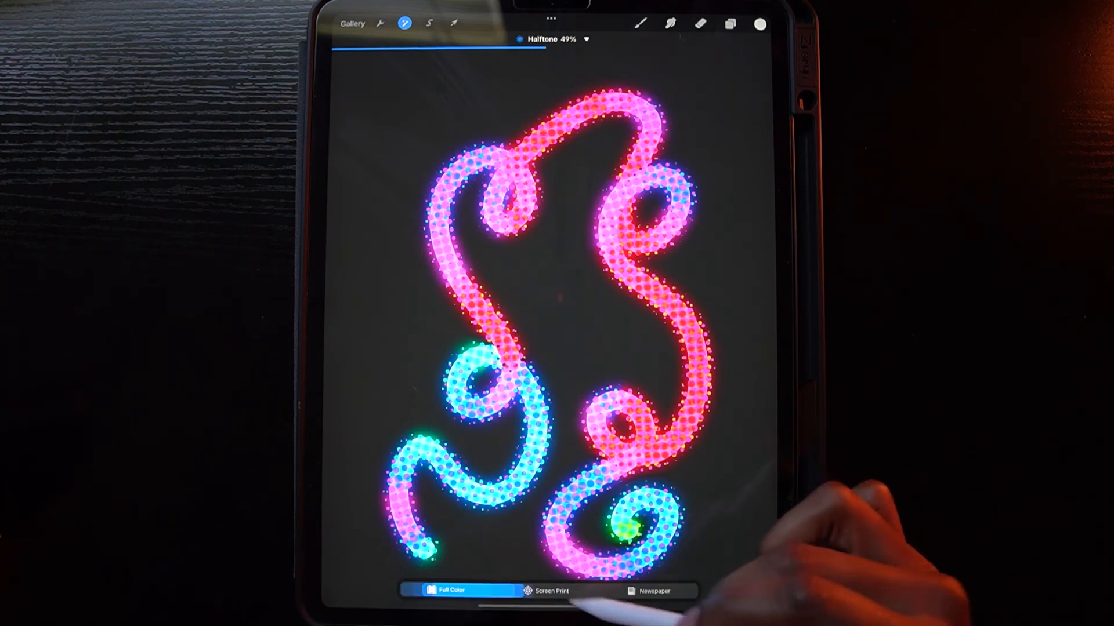
Step: Preview Newspaper and Screen Print halftone styles, then settle on Full Color
{"action": "left_click", "coordinate": [647, 590]}
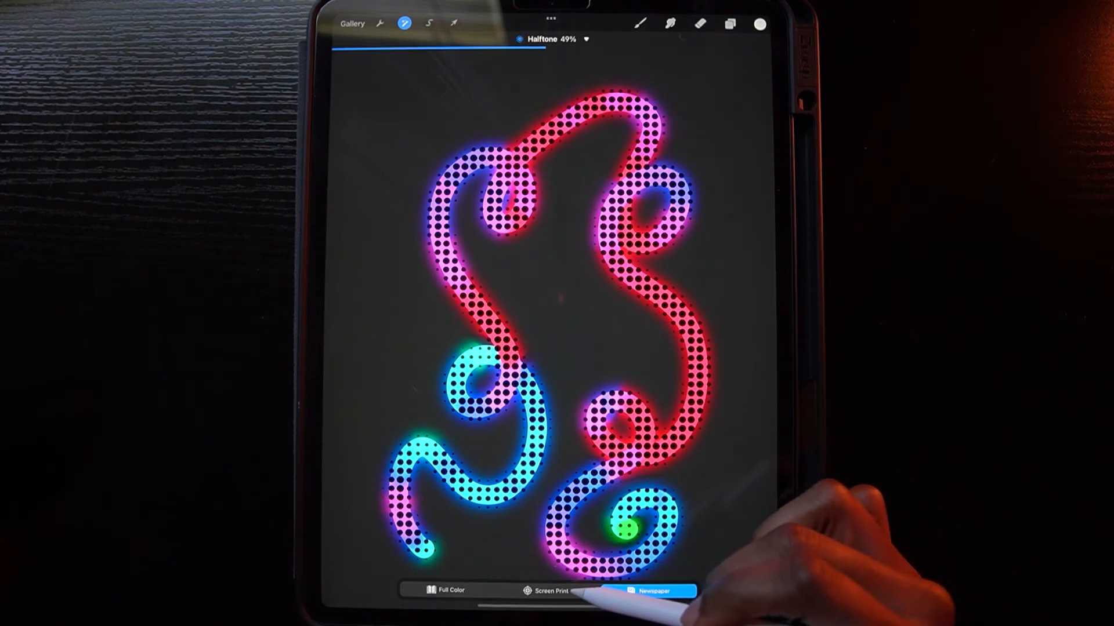
{"action": "left_click", "coordinate": [545, 591]}
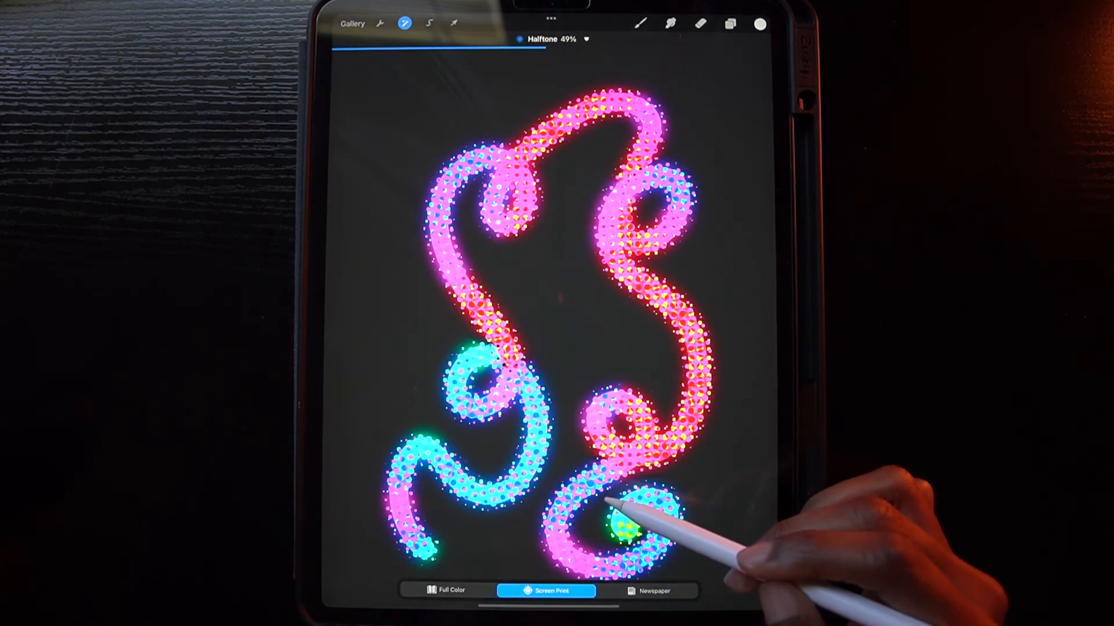
{"action": "left_click", "coordinate": [445, 590]}
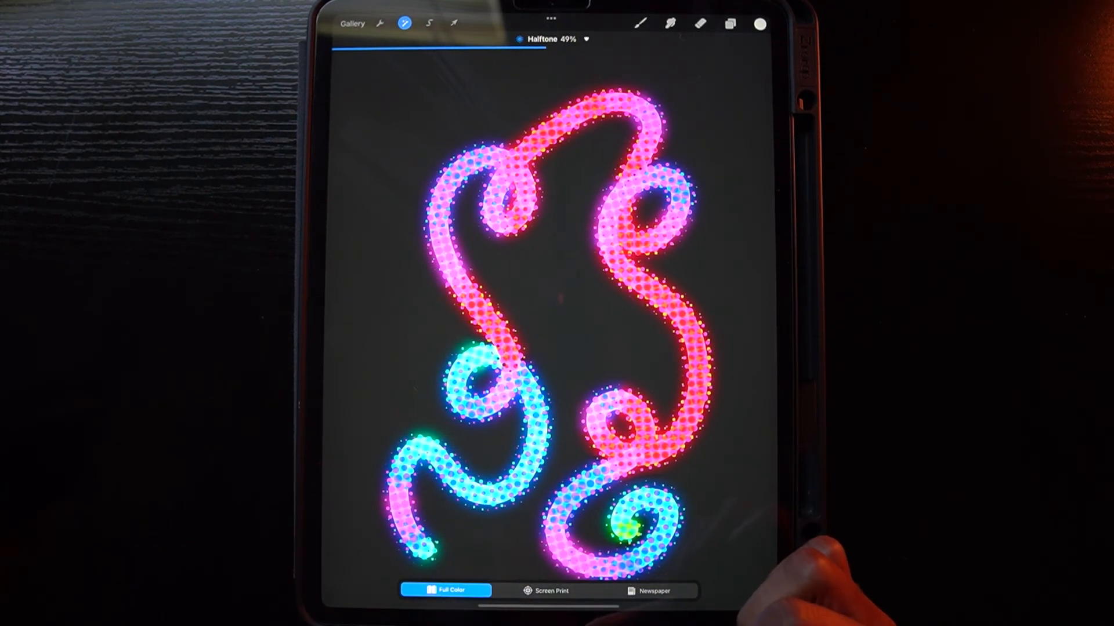